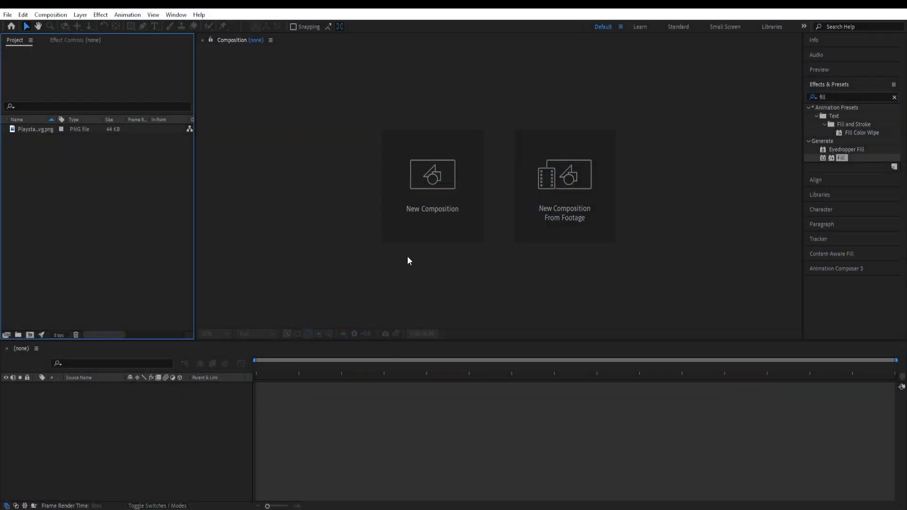
- Create a 1920×1080 HDTV 25 fps comp holding the PlayStation logo scaled to 50%
left_click(431, 174)
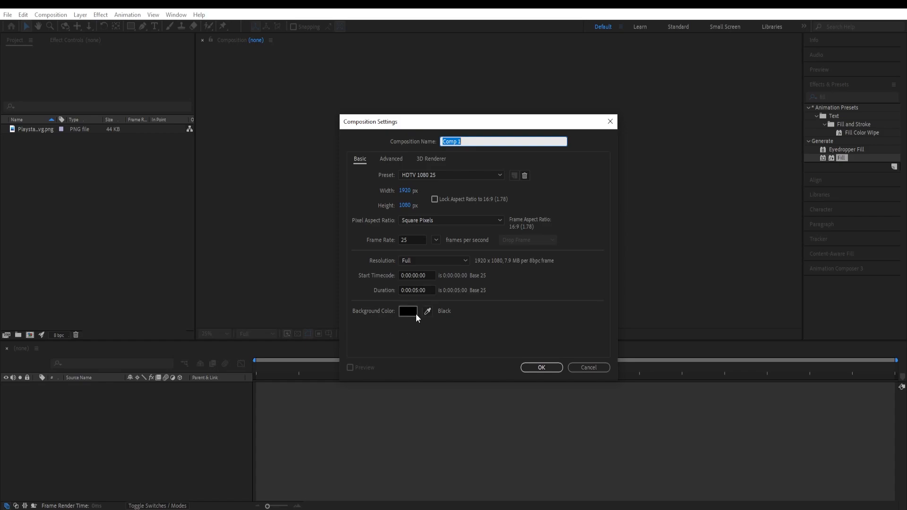
left_click(540, 368)
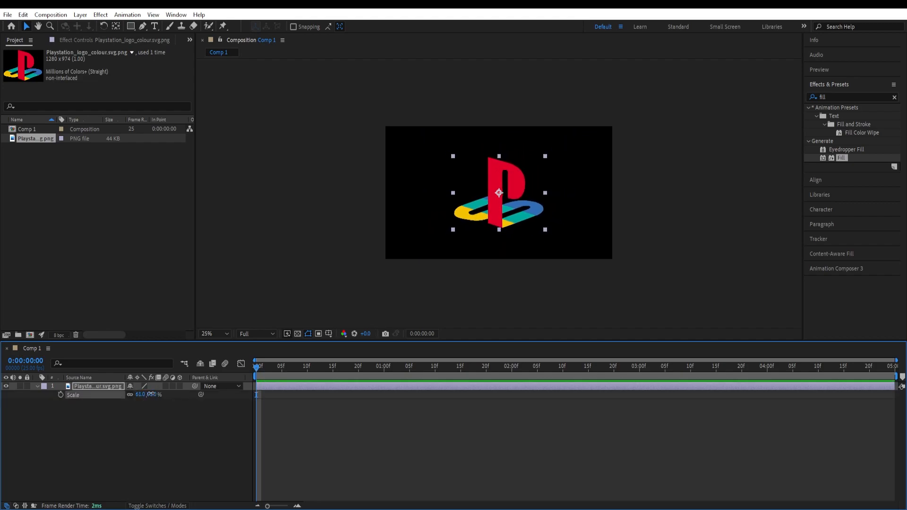
left_click_drag(168, 394, 150, 394)
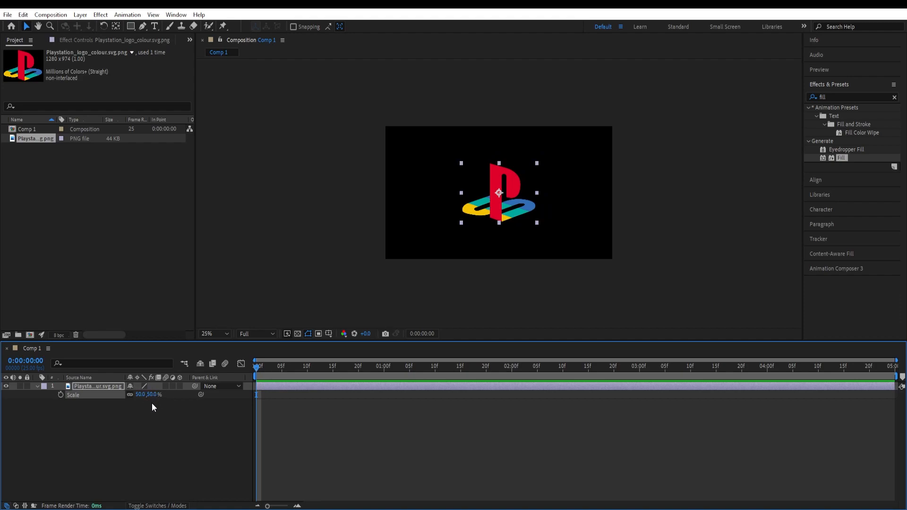
mouse_move(609, 253)
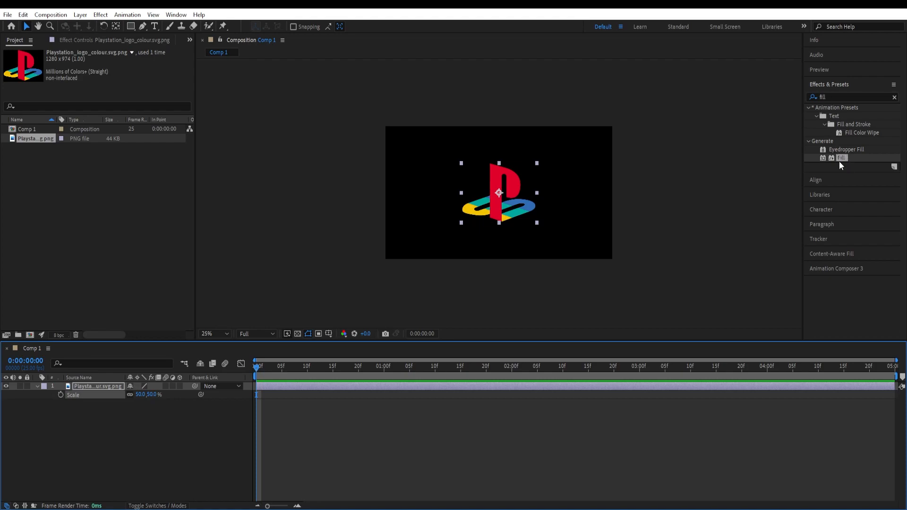
- Apply a Fill effect that turns the logo solid blue
double_click(841, 157)
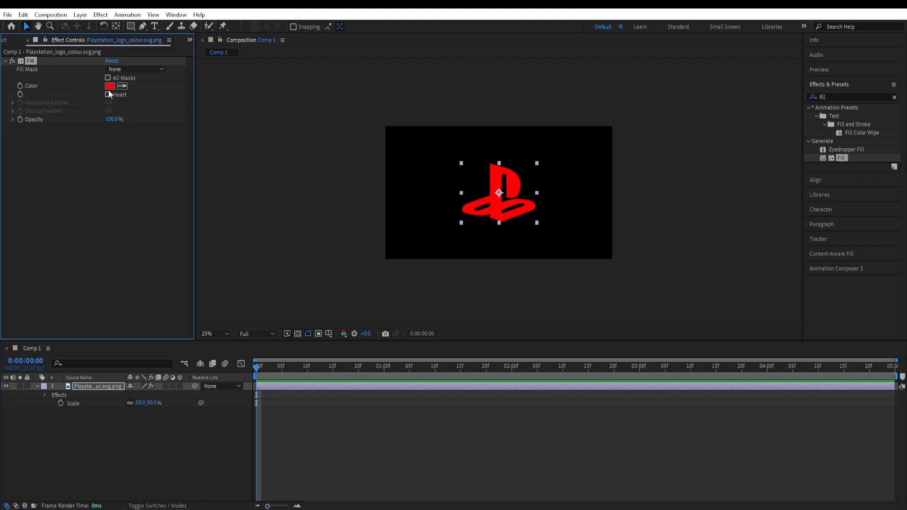
left_click(110, 85)
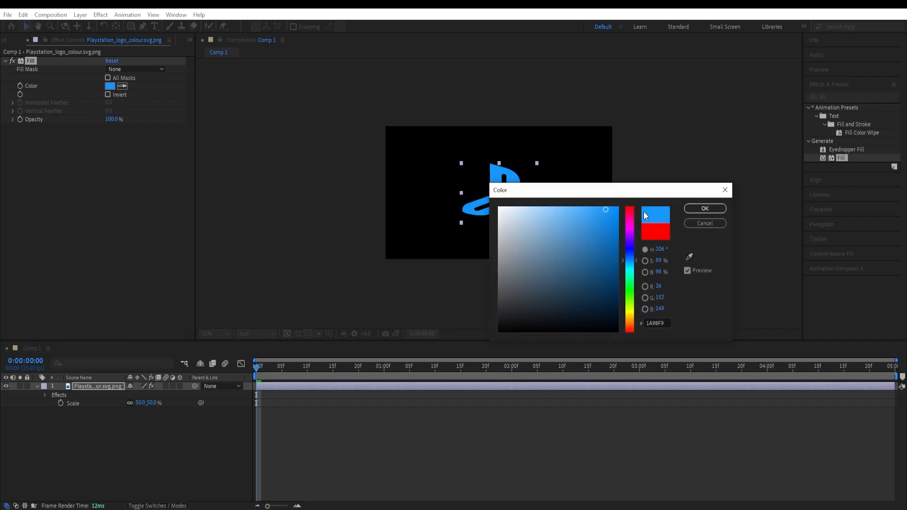
left_click(704, 208)
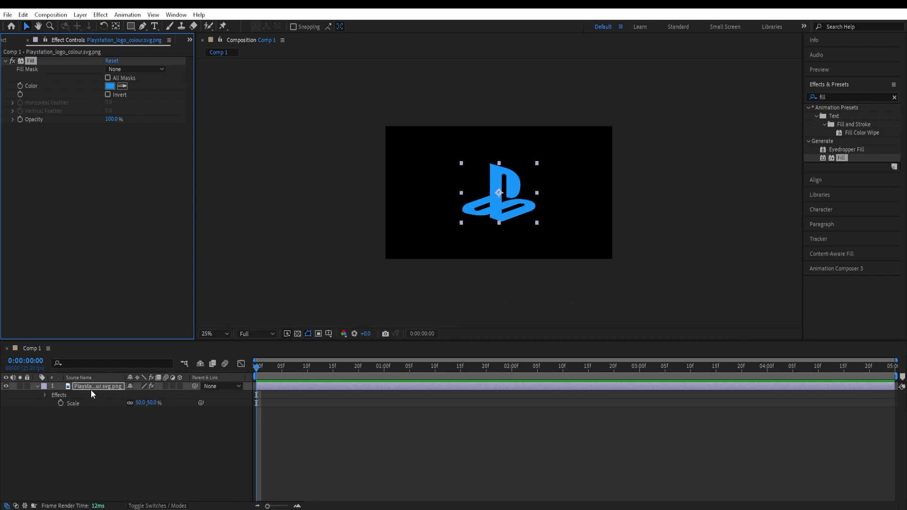
- Pre-compose the blue logo layer into a new composition named 'logo'
right_click(97, 386)
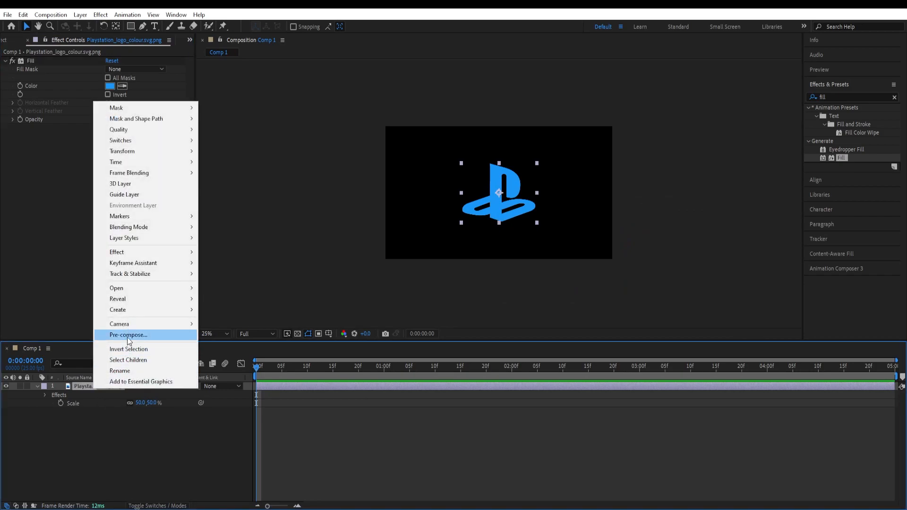
left_click(127, 335)
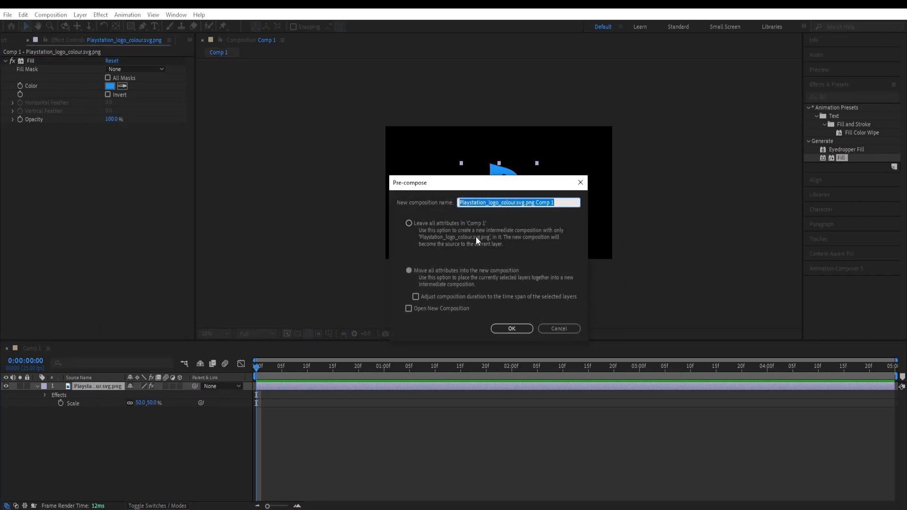
left_click(510, 328)
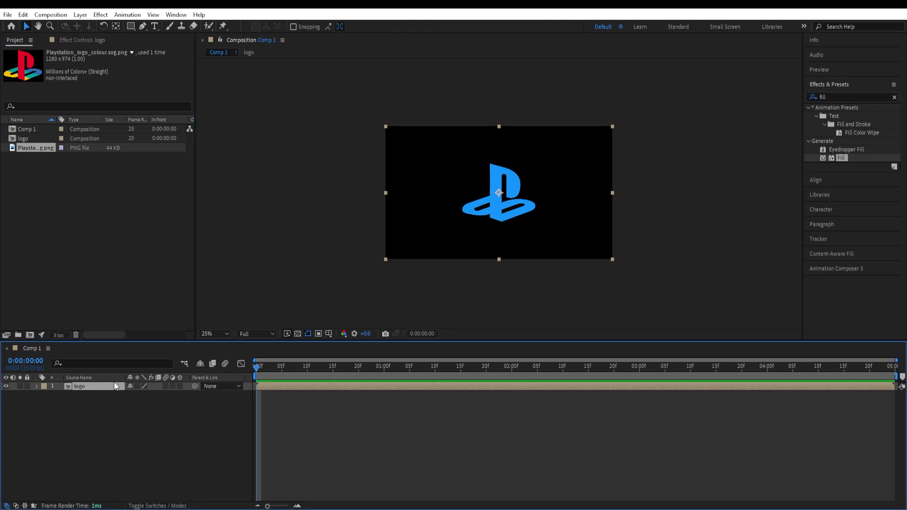
mouse_move(88, 395)
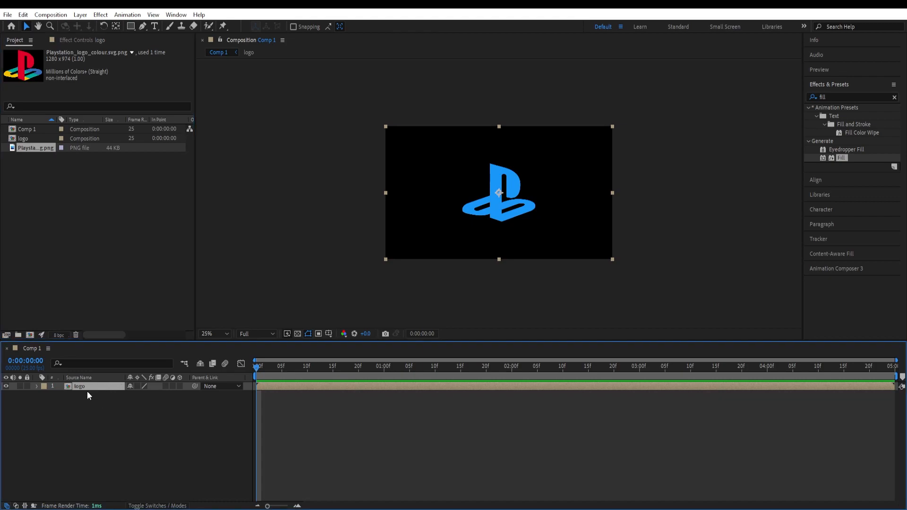
mouse_move(114, 391)
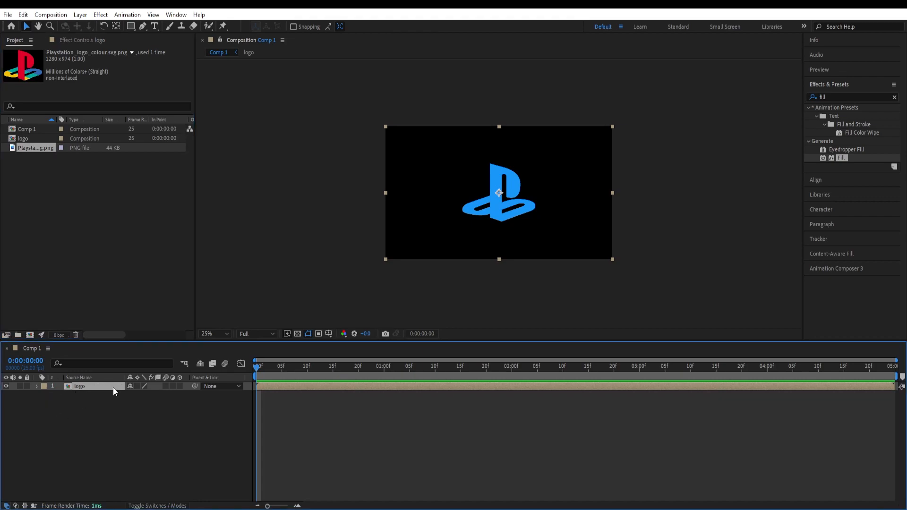
- Pre-compose the top duplicate logo layer into a composition named 'logo outline'
right_click(79, 390)
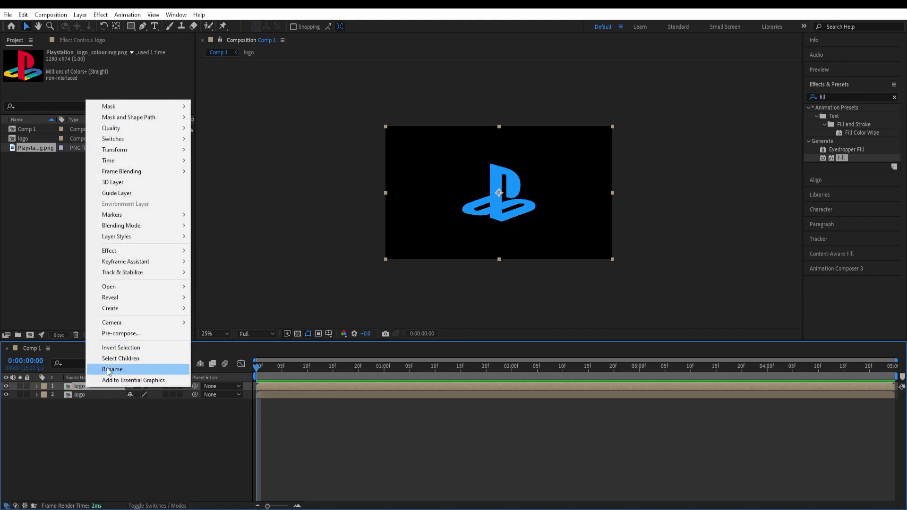
left_click(120, 333)
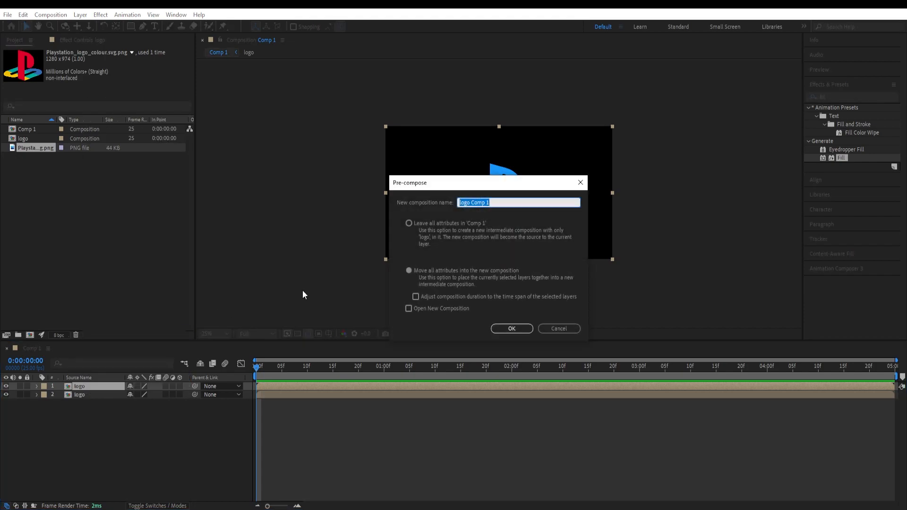
type("logo")
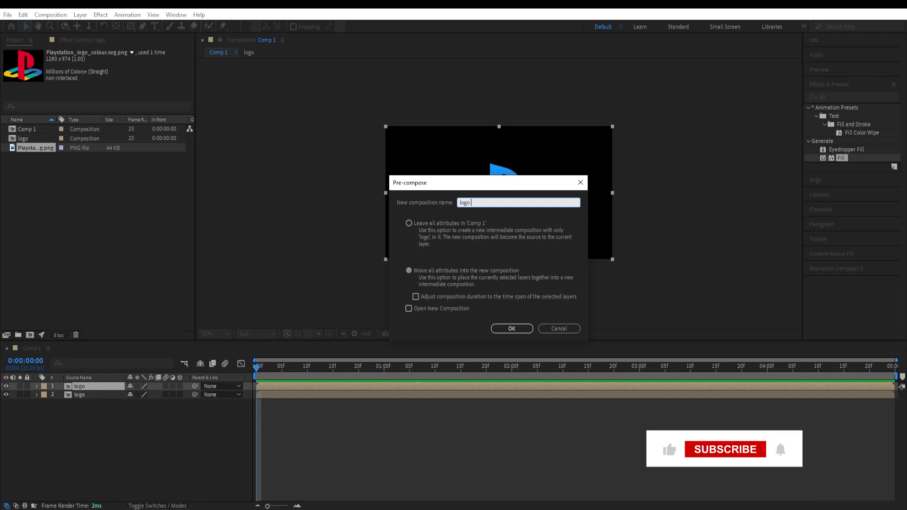
type("outline")
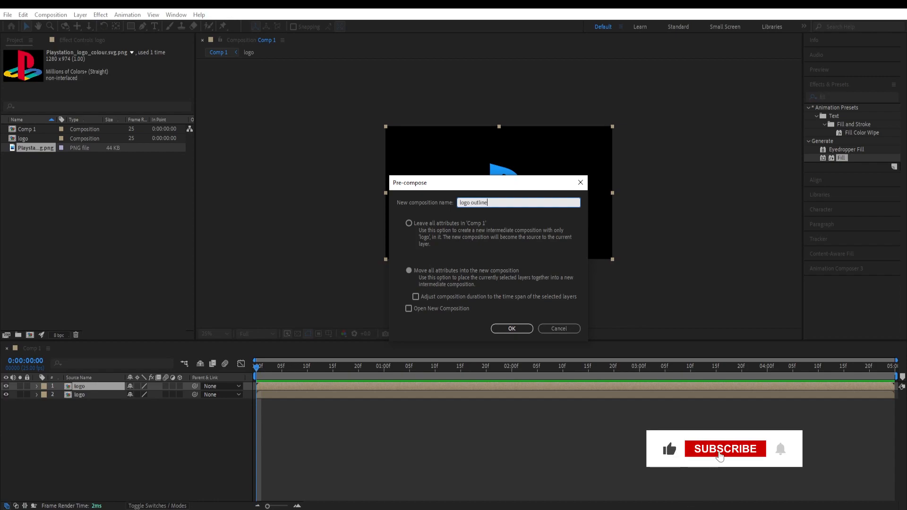
left_click(510, 328)
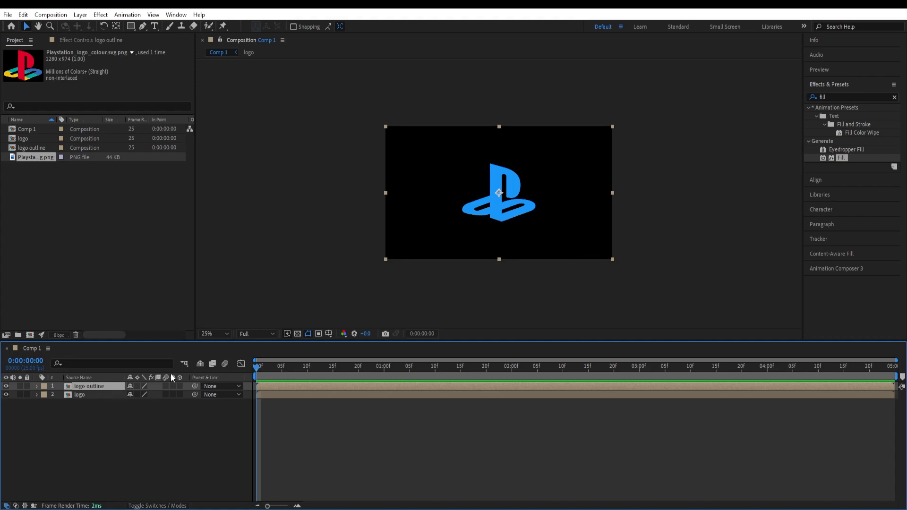
mouse_move(104, 416)
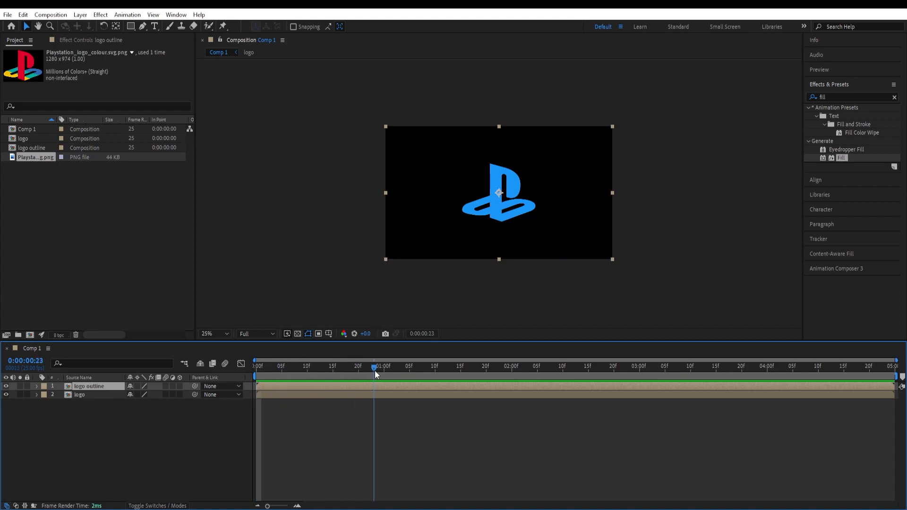
- Trim the logo outline layer to end at 0:00:02:00 and open its precomp
left_click(511, 366)
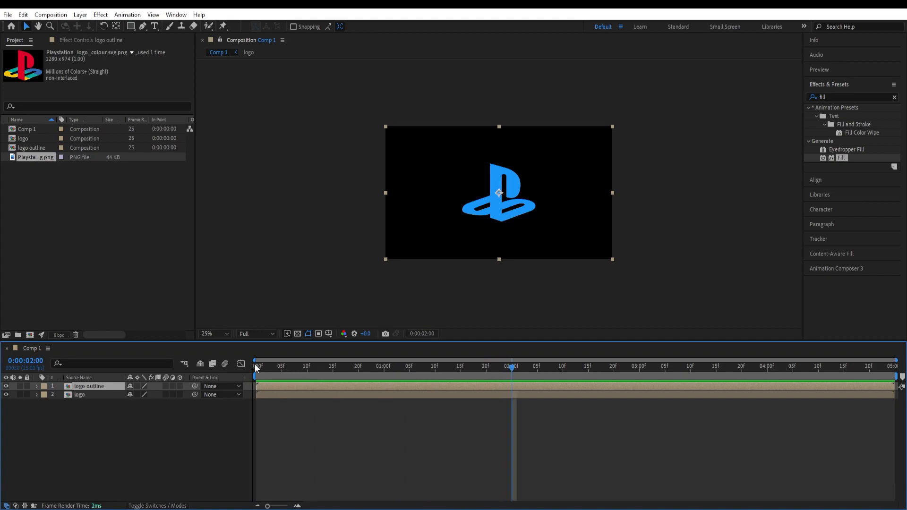
mouse_move(265, 368)
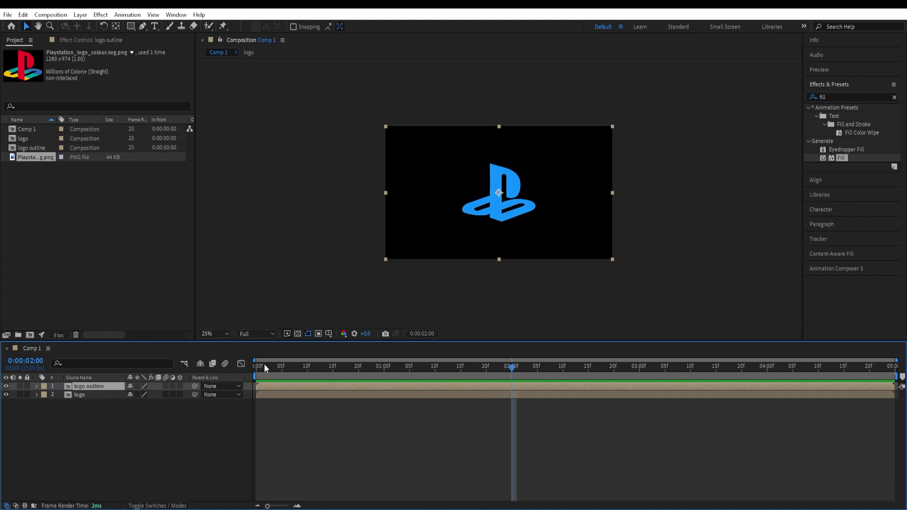
mouse_move(264, 366)
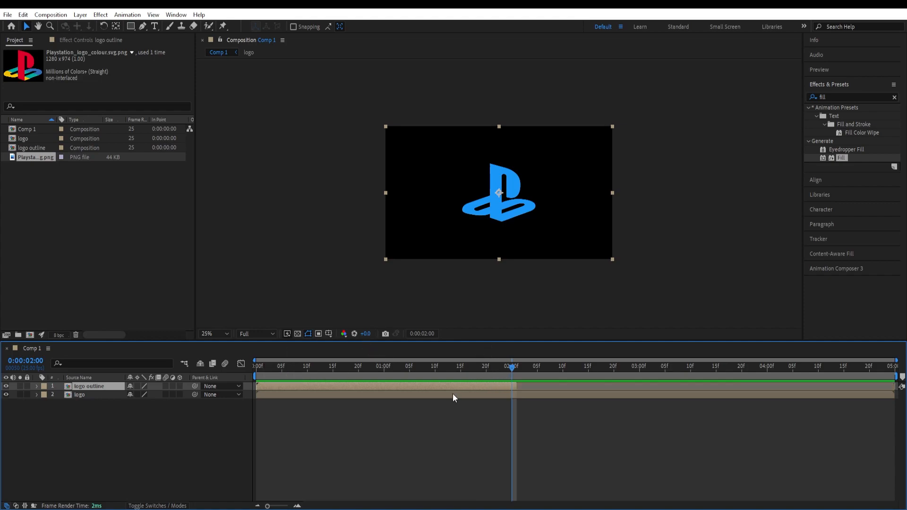
left_click(87, 394)
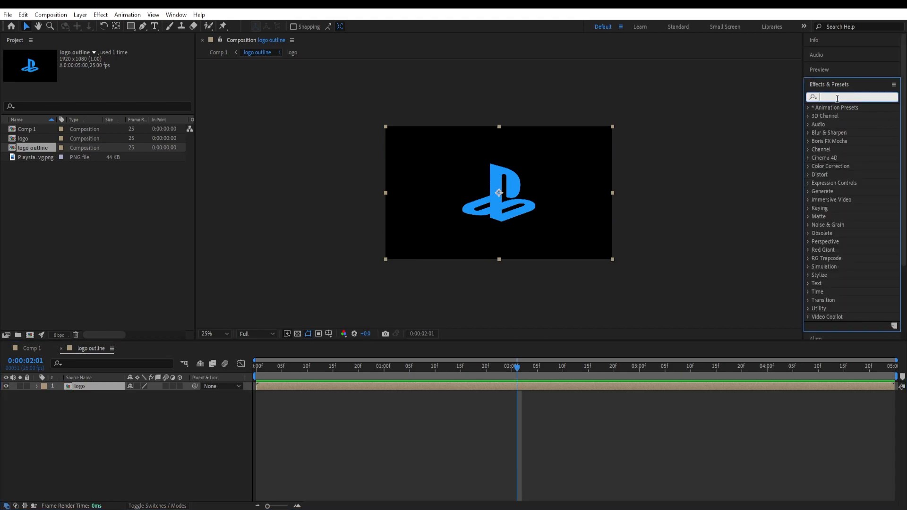
- Apply Vegas, set its contour channel, and use Transparent blend mode for a white outline
type("vegas")
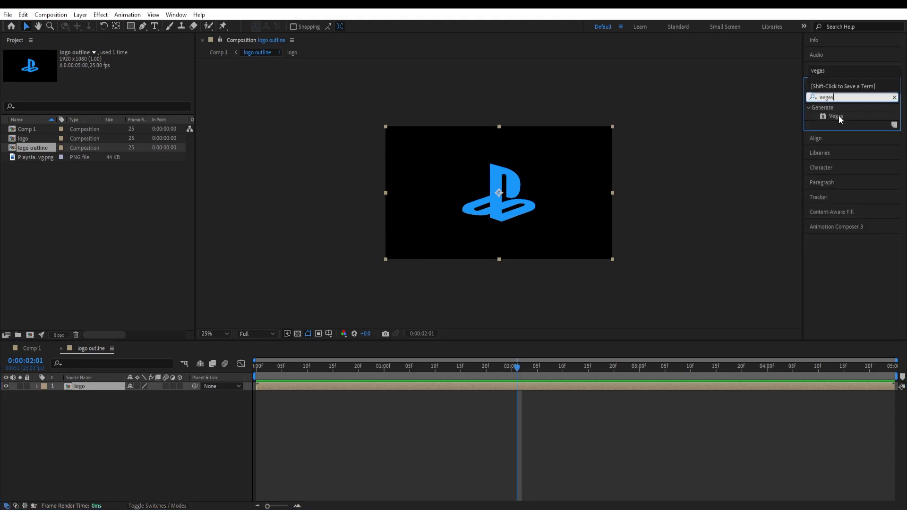
double_click(835, 116)
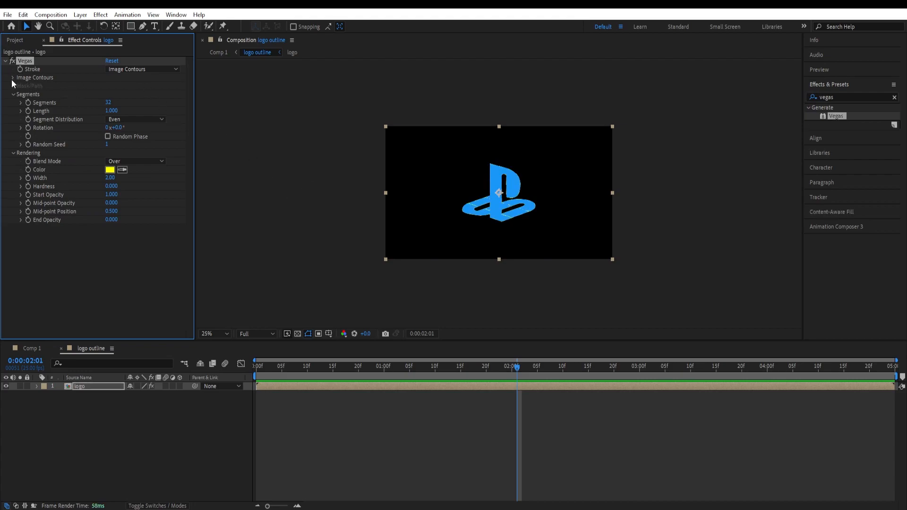
left_click(13, 78)
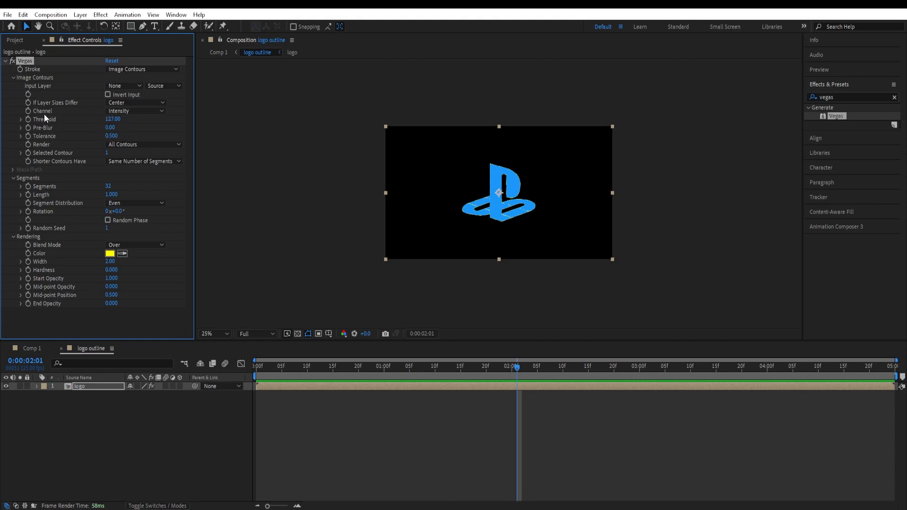
left_click(136, 110)
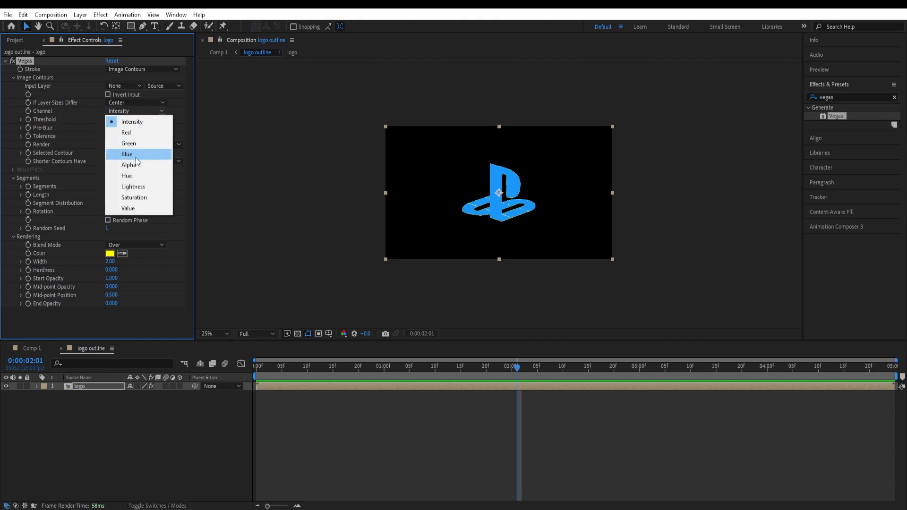
left_click(130, 164)
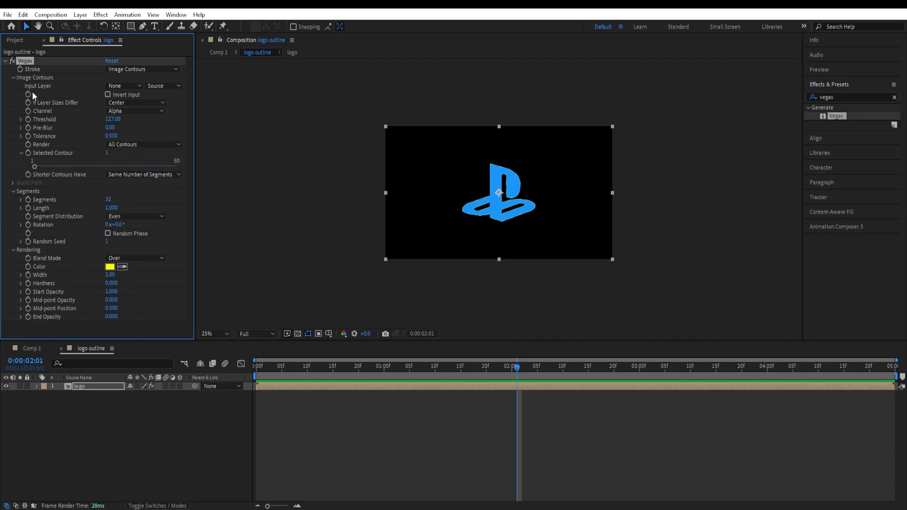
left_click(13, 77)
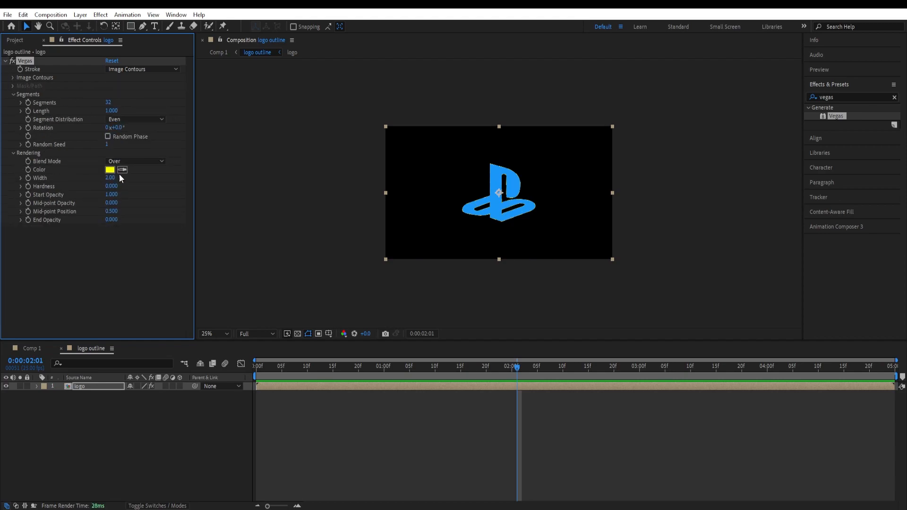
left_click(136, 160)
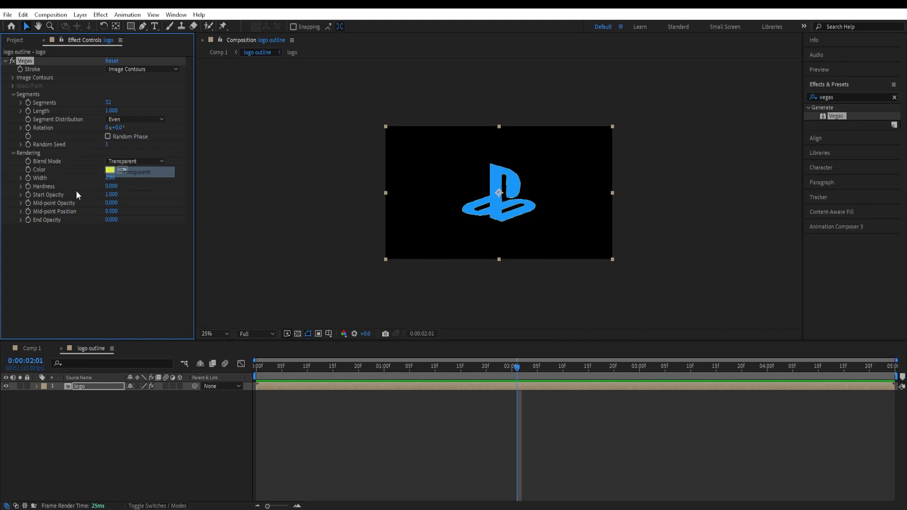
left_click(111, 170)
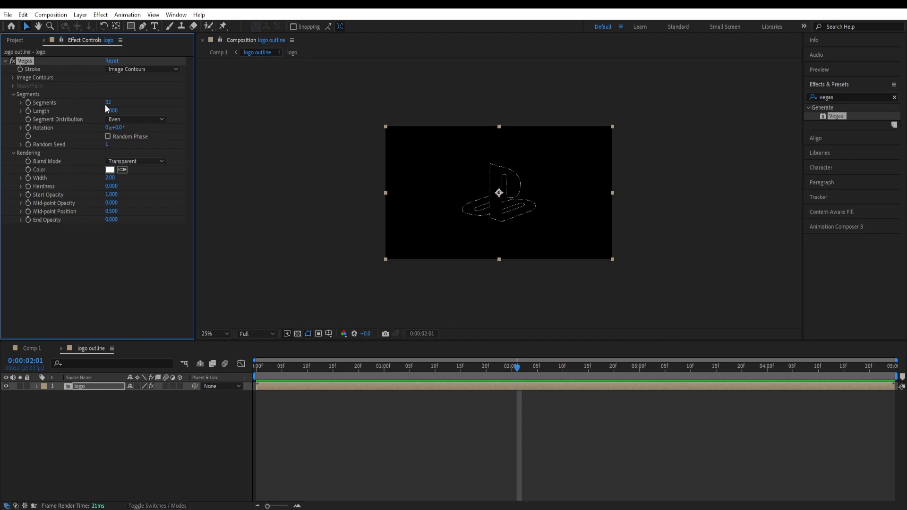
- Set Vegas Segments to 1 and keyframe Length 0→1 and Rotation 0→one turn over 2s
left_click(109, 102)
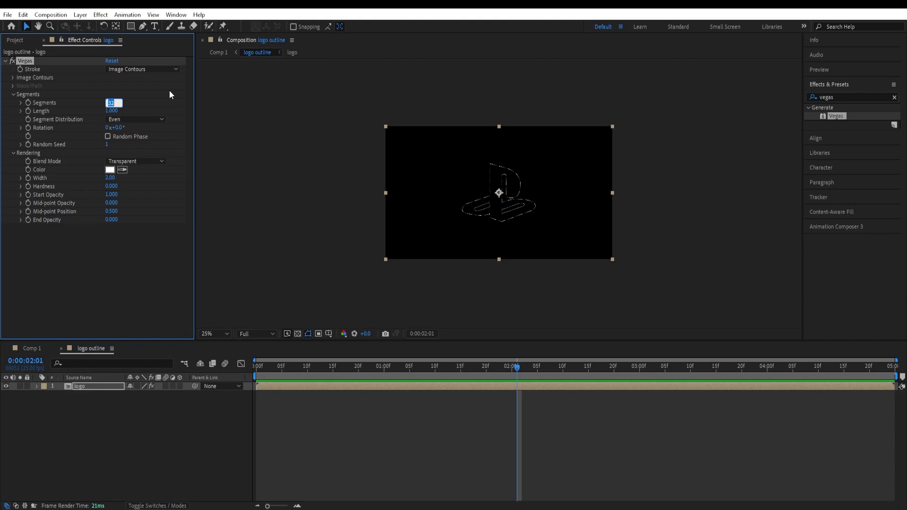
type("1")
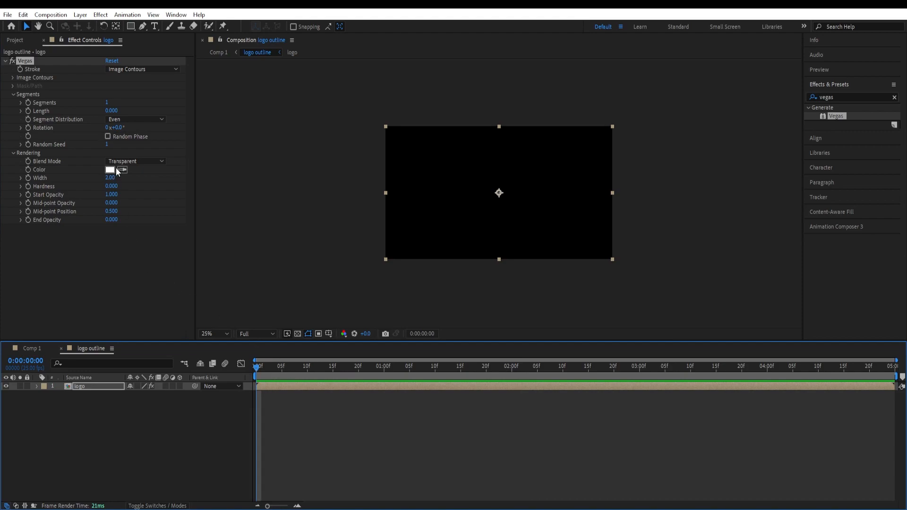
mouse_move(24, 125)
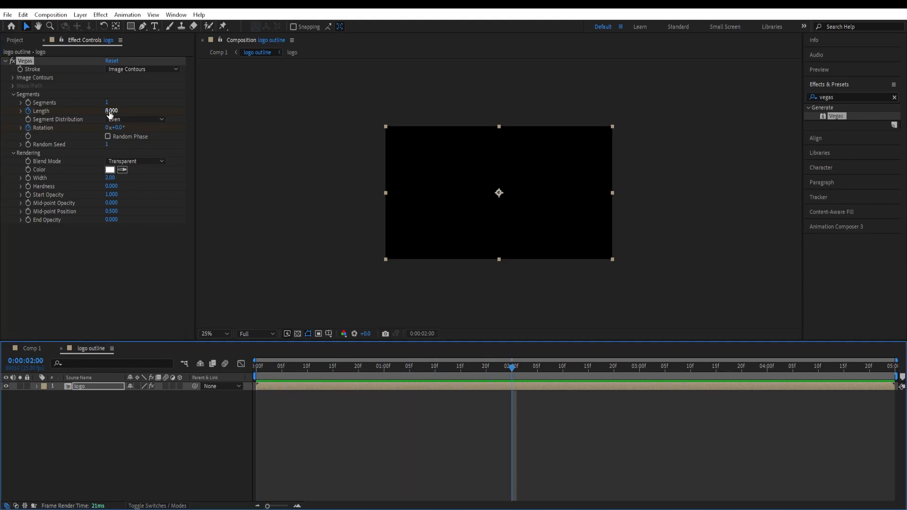
left_click(112, 110)
type("1.000")
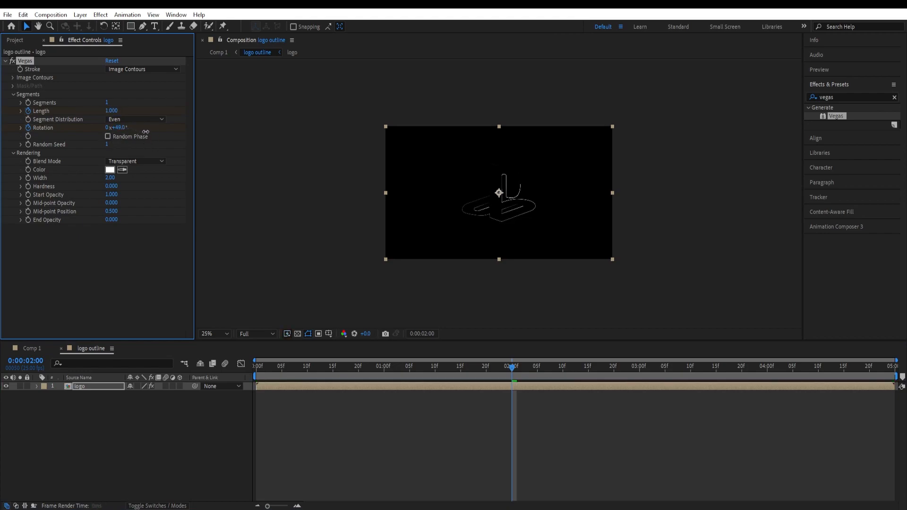
left_click_drag(116, 127, 162, 127)
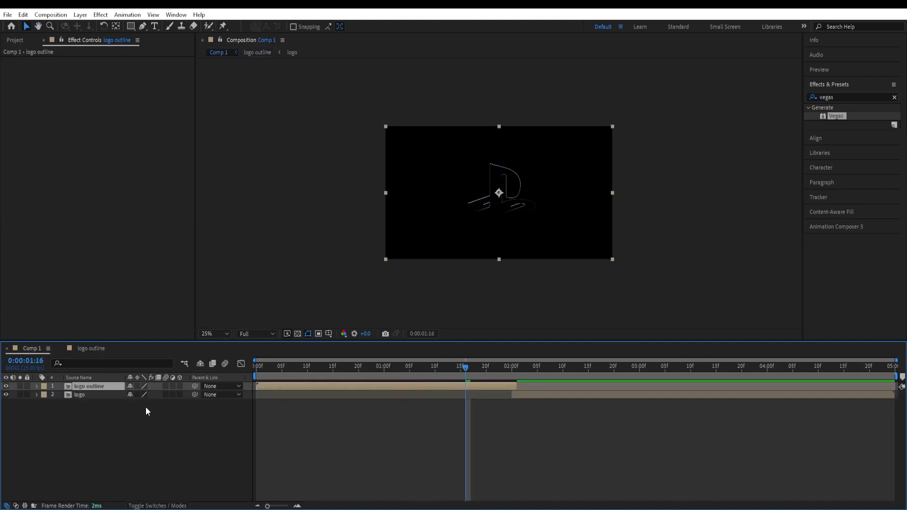
- Scrub Comp 1 around 2s to check the outline-to-logo handoff, then return to logo outline
left_click(491, 366)
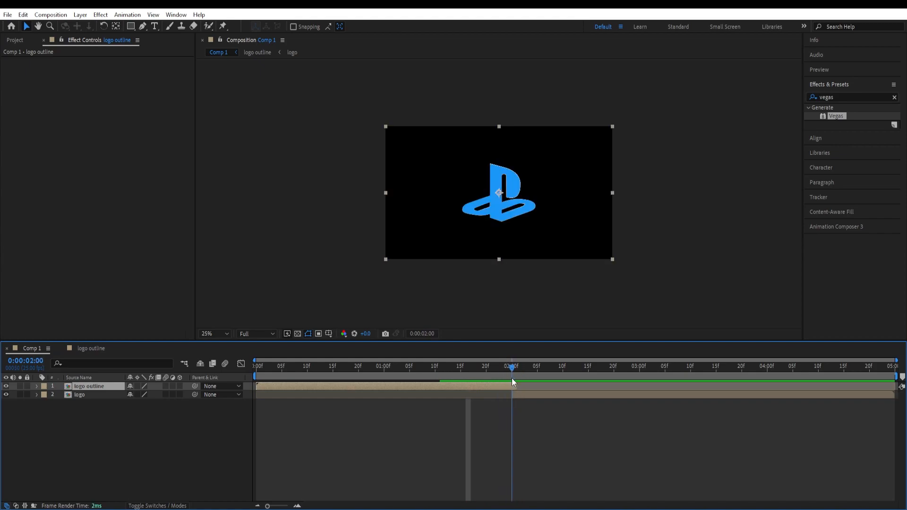
left_click_drag(511, 375, 506, 375)
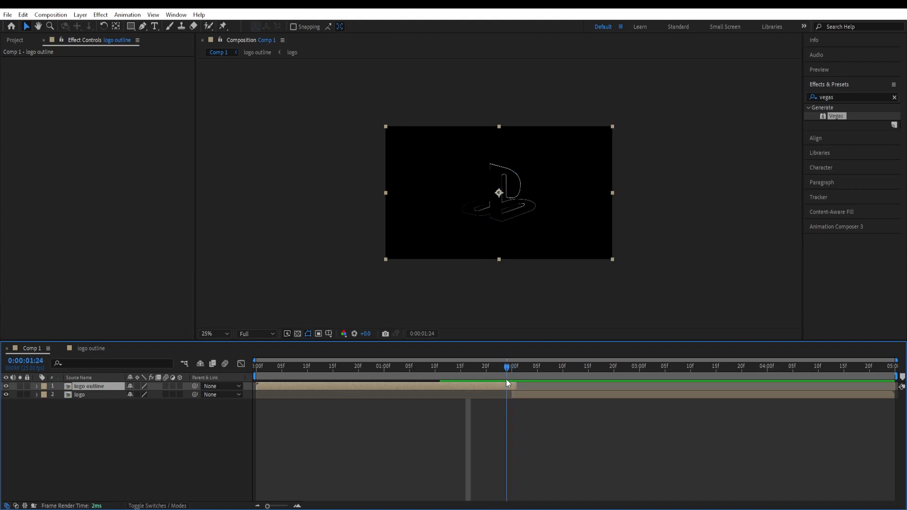
left_click(508, 366)
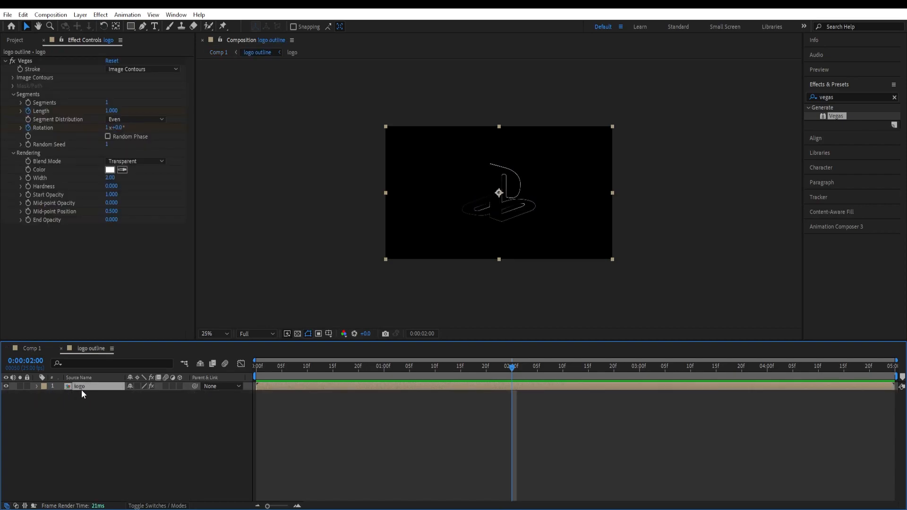
- Apply Easy Ease to the outline's Length and Rotation keyframes
left_click(36, 385)
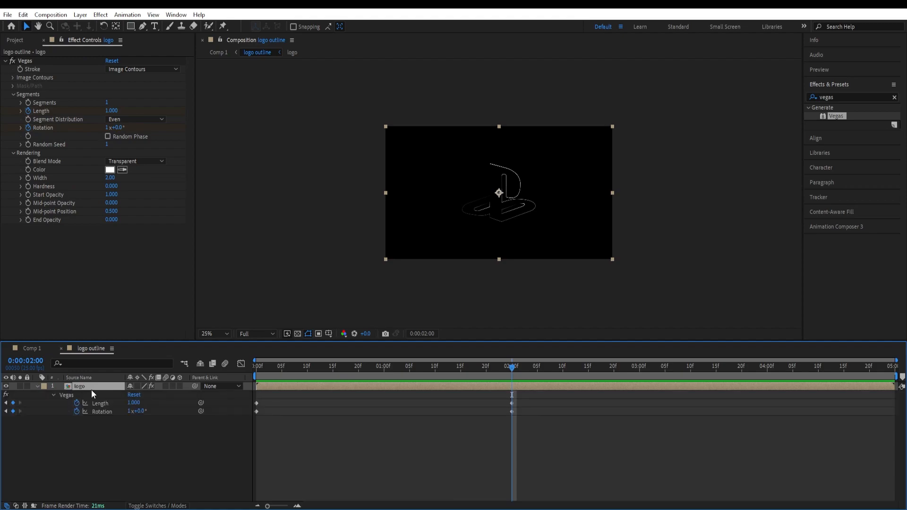
mouse_move(507, 423)
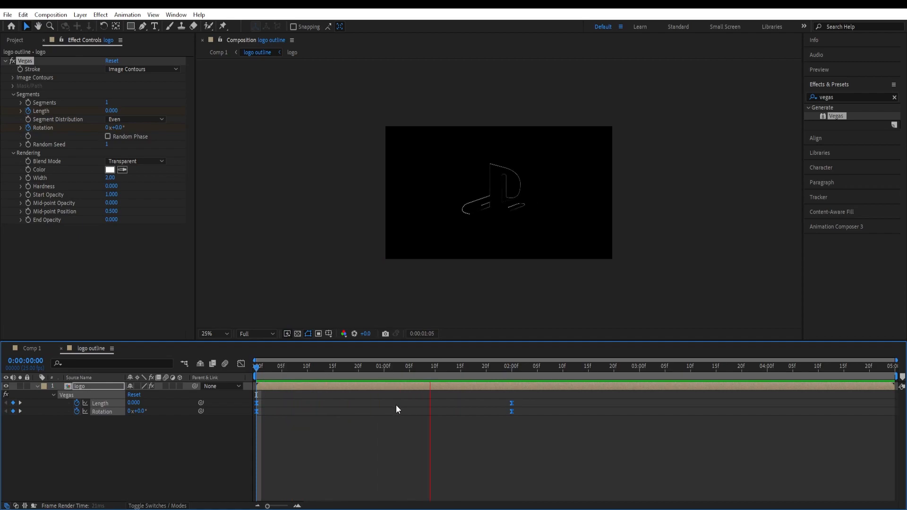
left_click(476, 365)
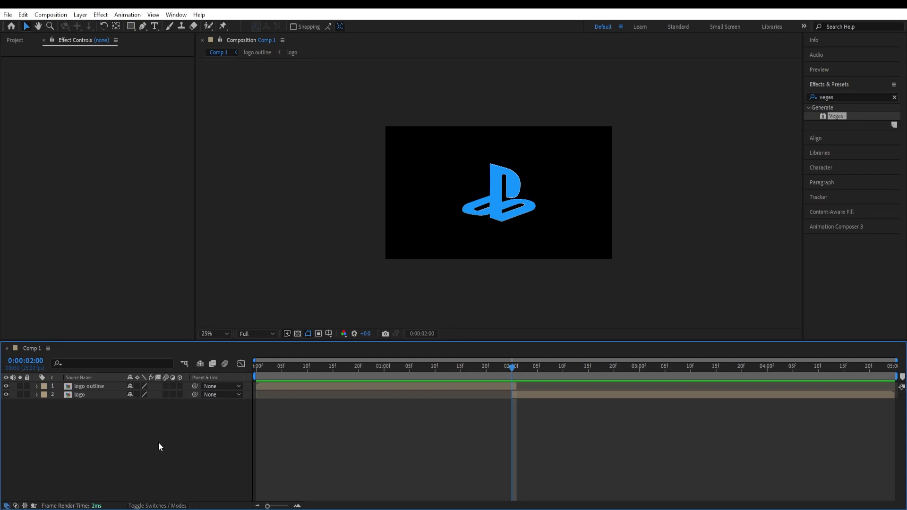
- Add a black full-size solid named 'bg' at the bottom of Comp 1's layer stack
left_click(79, 394)
type("bg")
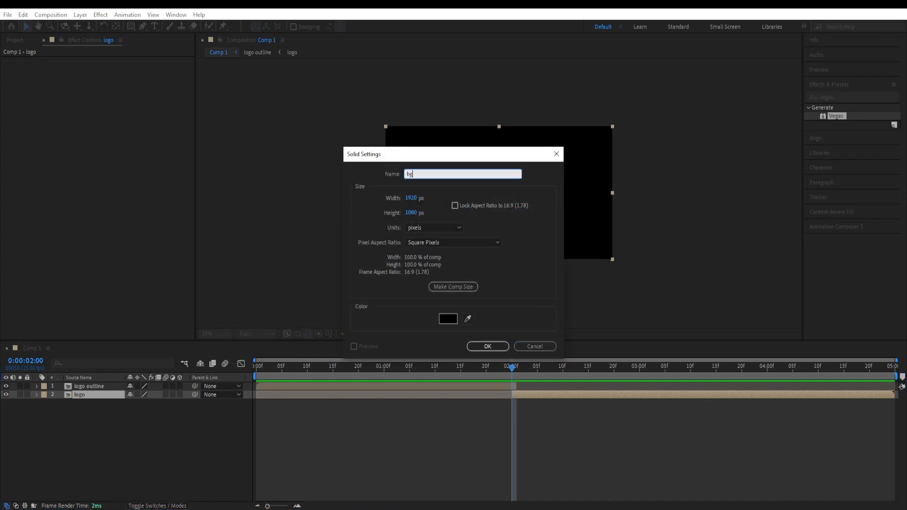
left_click(486, 345)
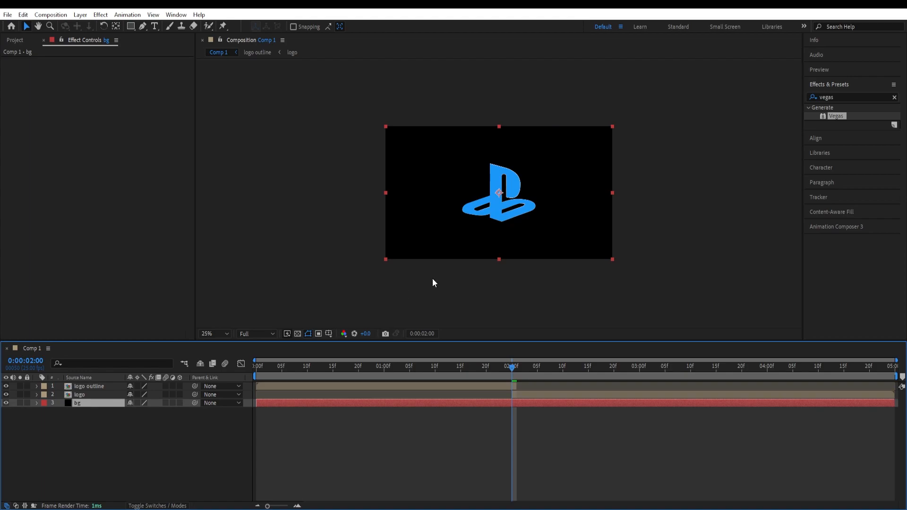
type("gradient")
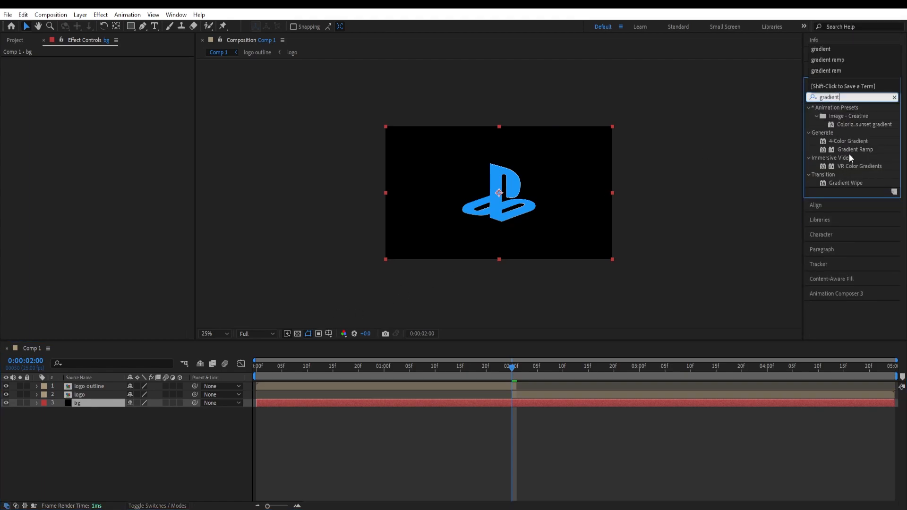
- Apply Gradient Ramp to bg with a dark grey end and dark blue 124263 start colour
double_click(855, 149)
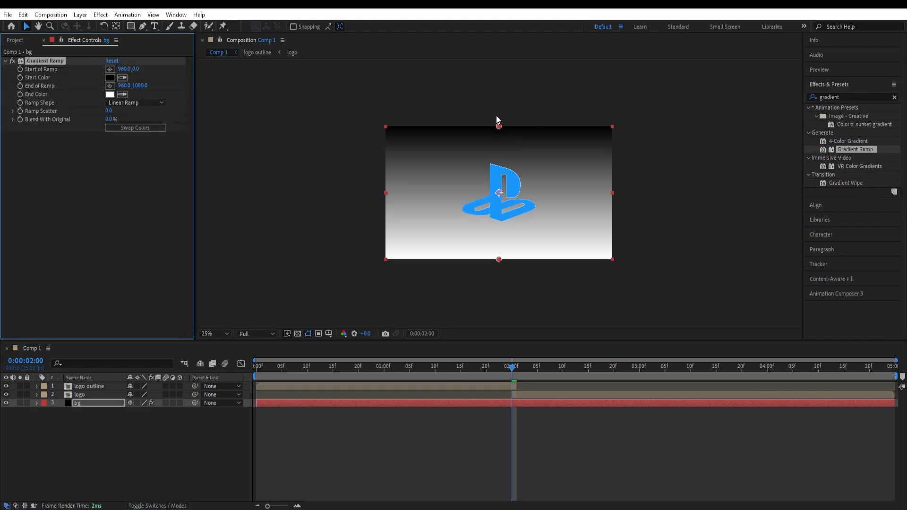
left_click(110, 94)
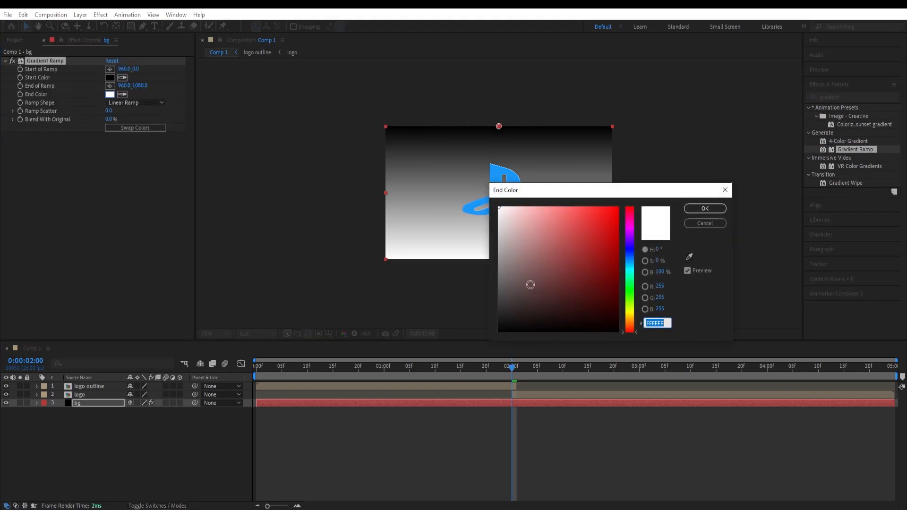
left_click(499, 310)
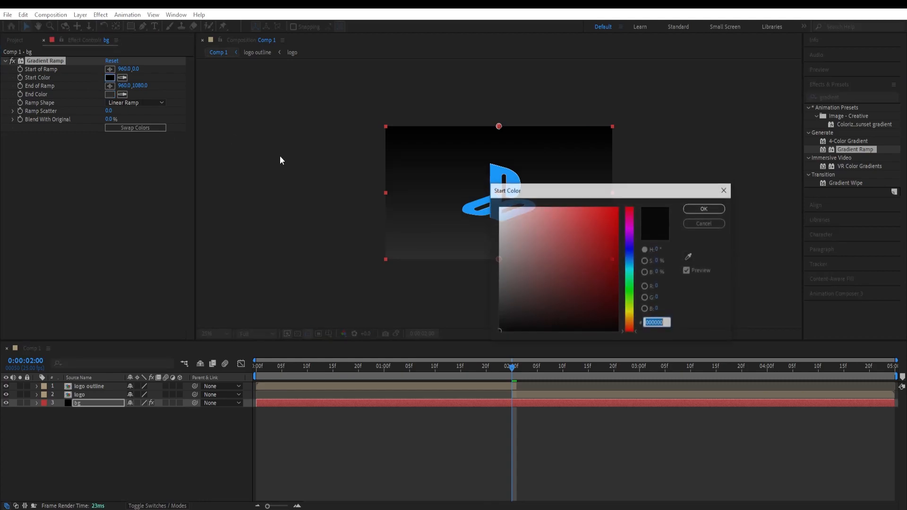
left_click(630, 260)
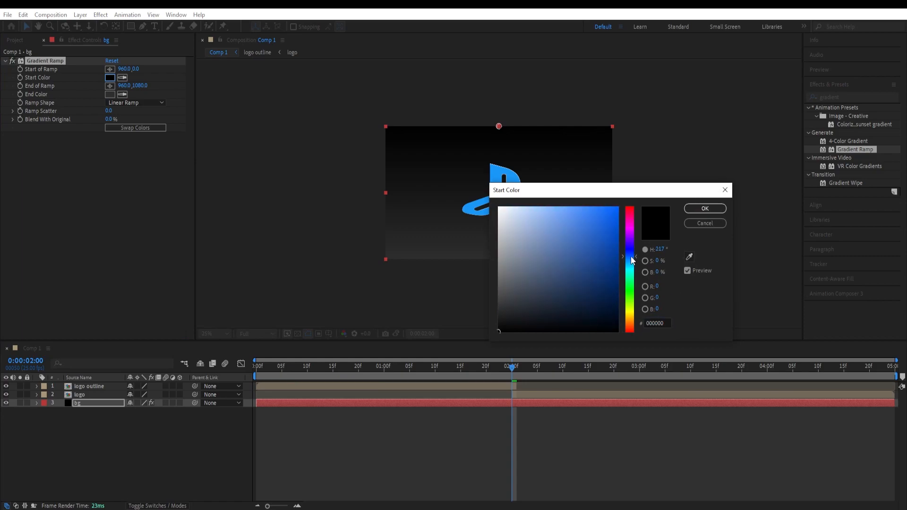
left_click(592, 276)
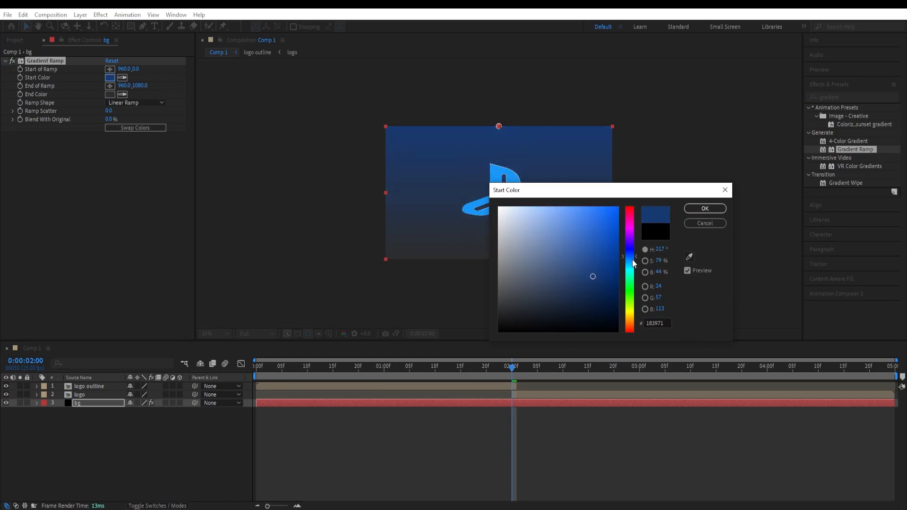
left_click_drag(592, 276, 592, 279)
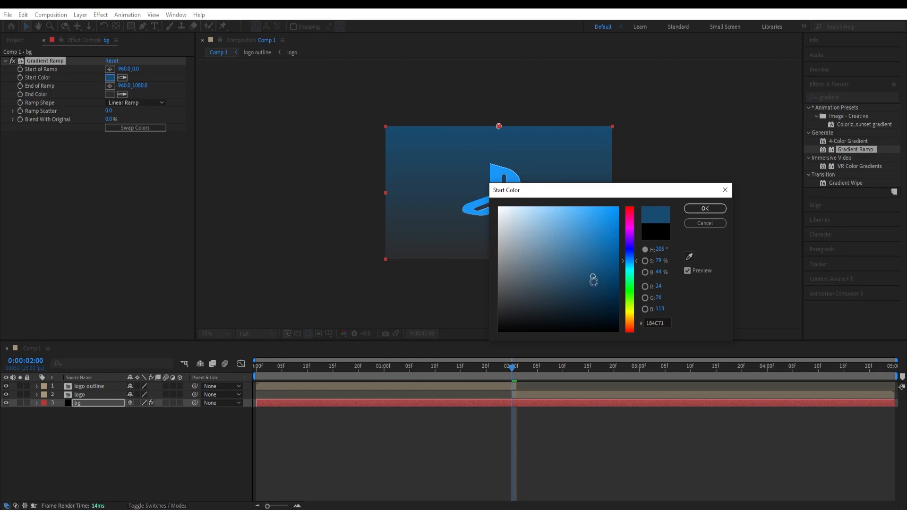
left_click_drag(592, 279, 595, 283)
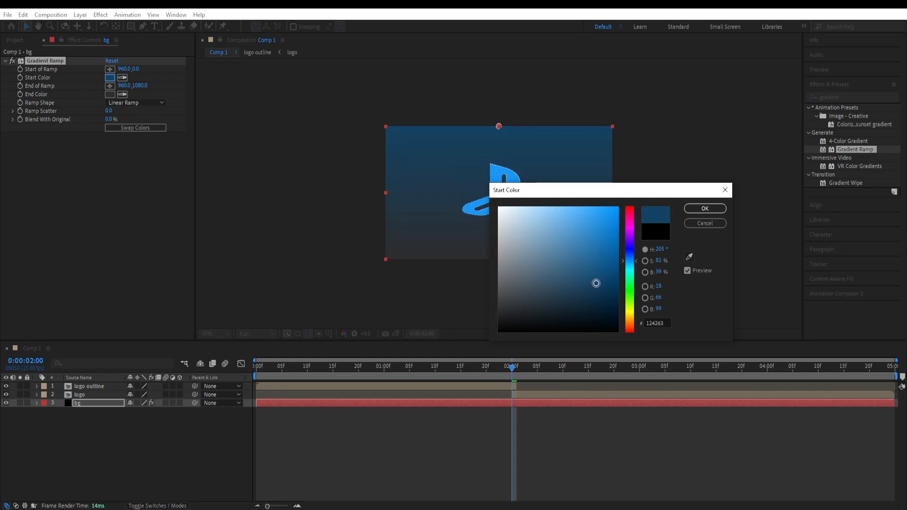
left_click(703, 208)
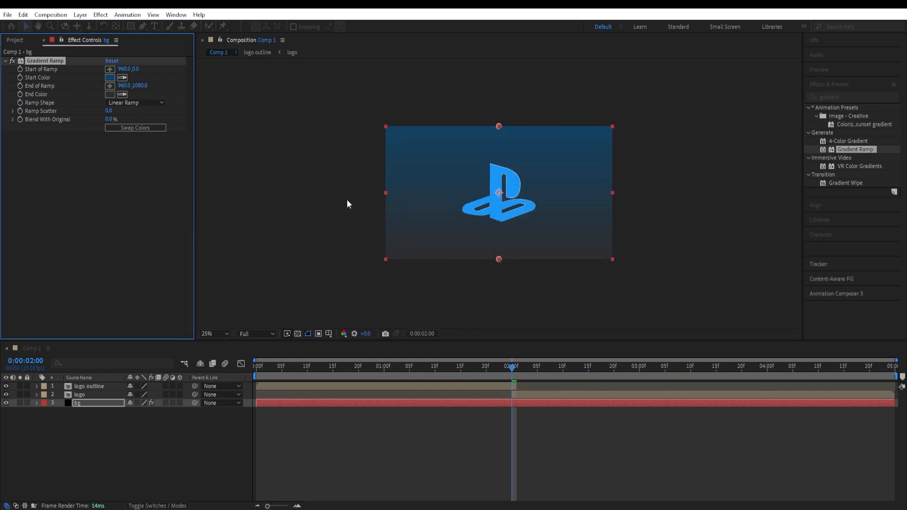
- Drag the bg Gradient Ramp start point onto the logo and its end point further out
left_click(135, 102)
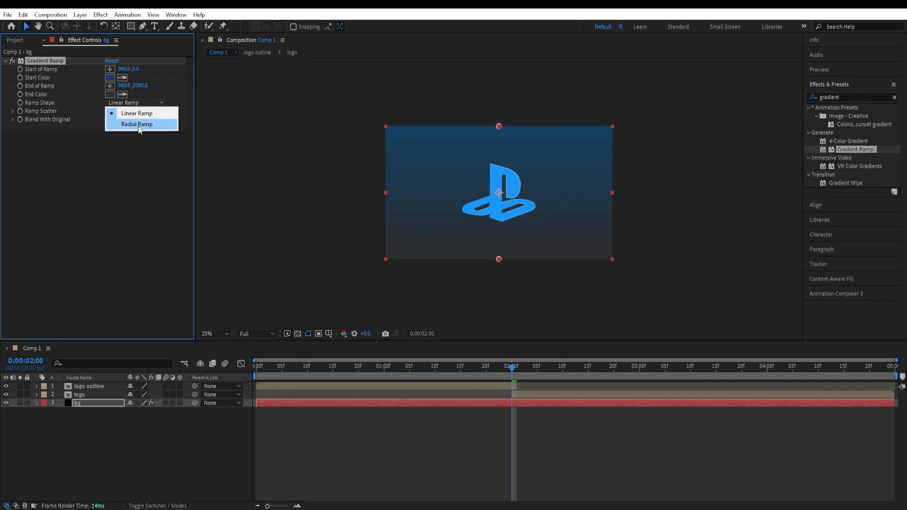
left_click(137, 124)
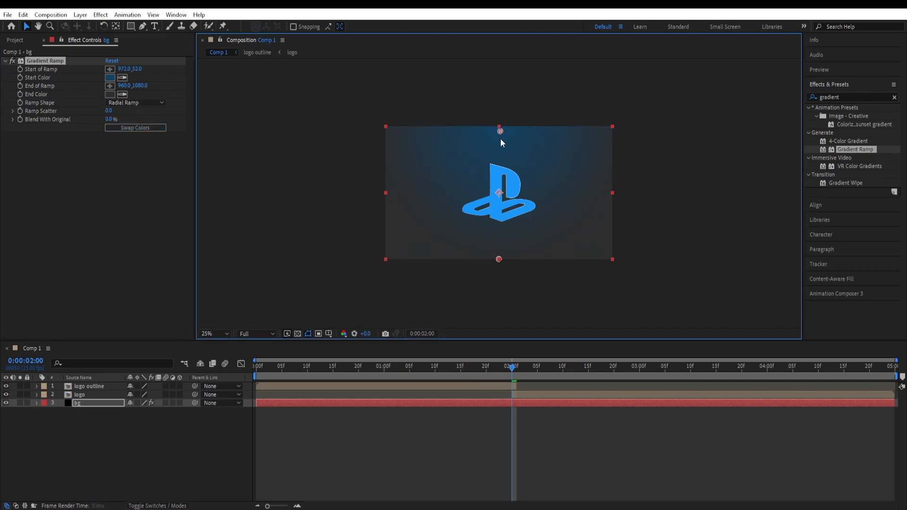
left_click_drag(499, 131, 499, 192)
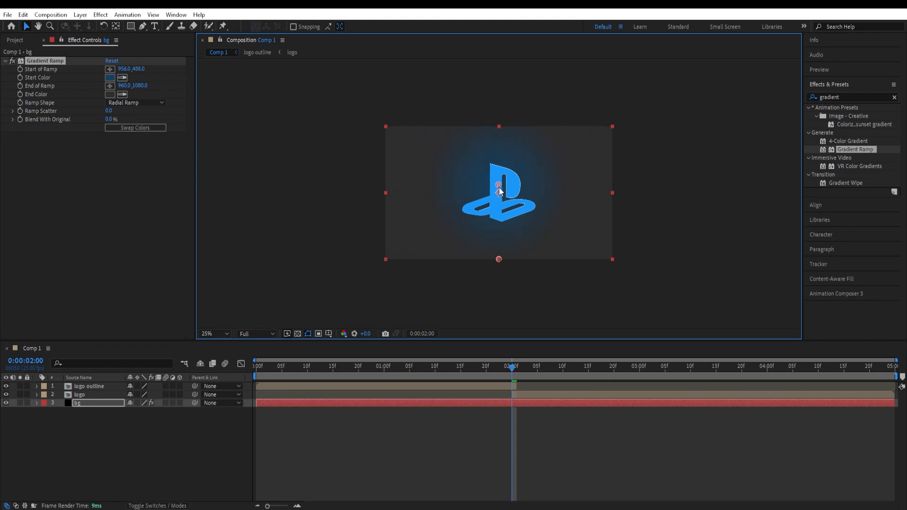
left_click_drag(498, 260, 505, 260)
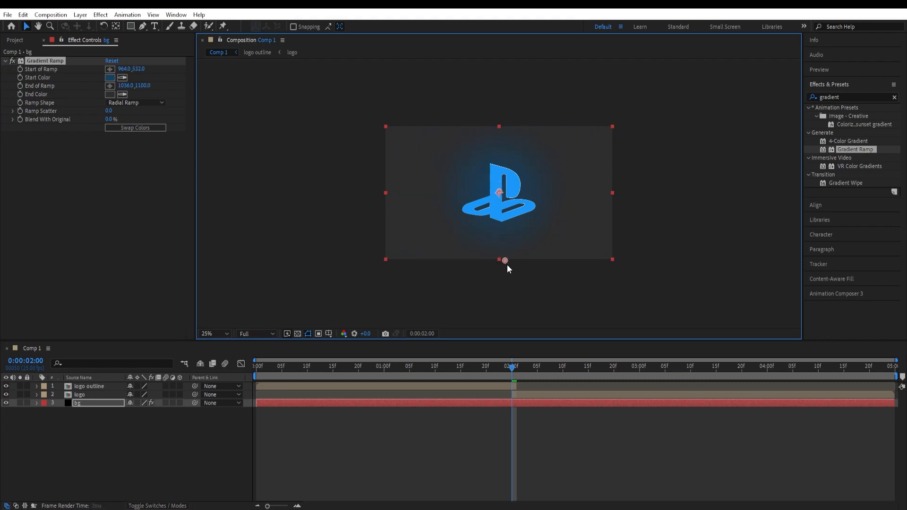
left_click_drag(504, 260, 597, 272)
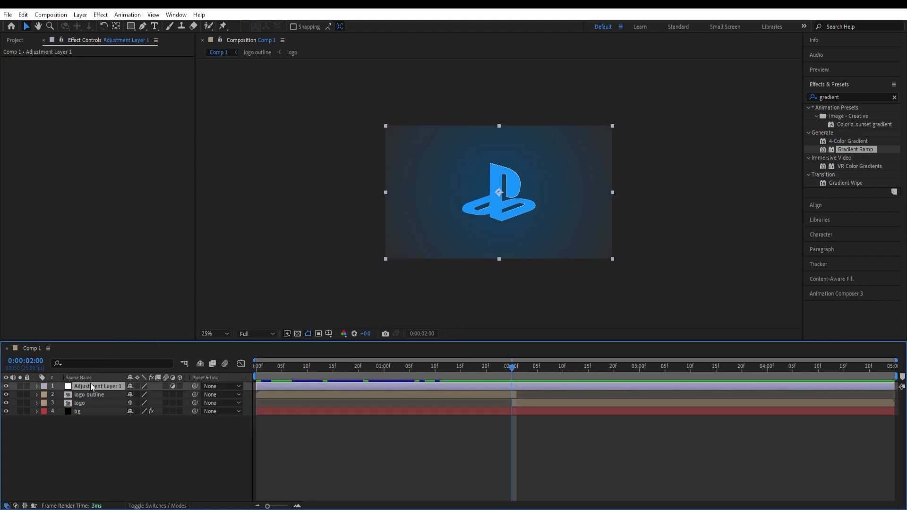
- Search 'light b' and apply CC Light Burst 2.5 to Adjustment Layer 1
left_click(850, 96)
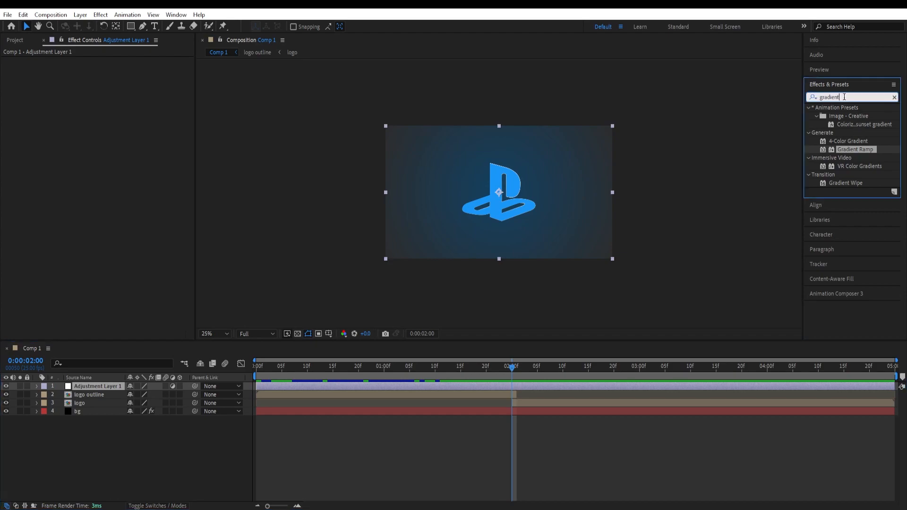
type("light burst")
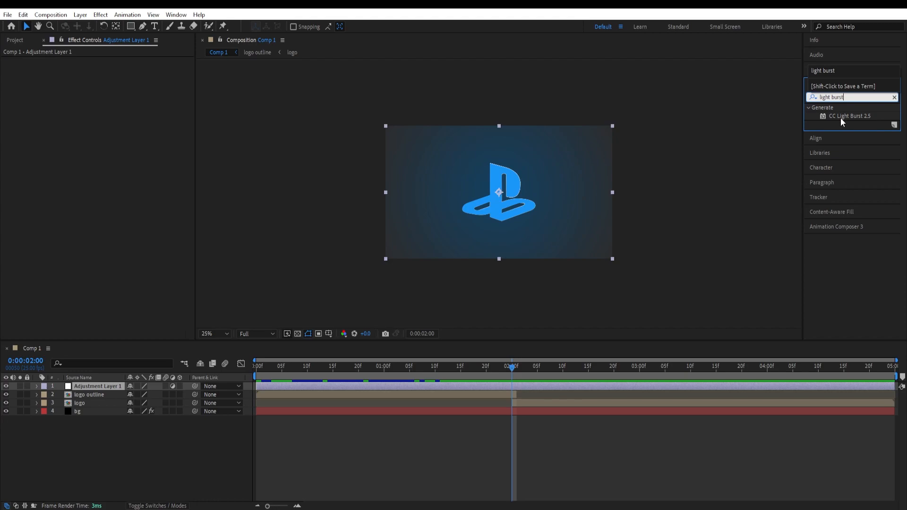
double_click(850, 115)
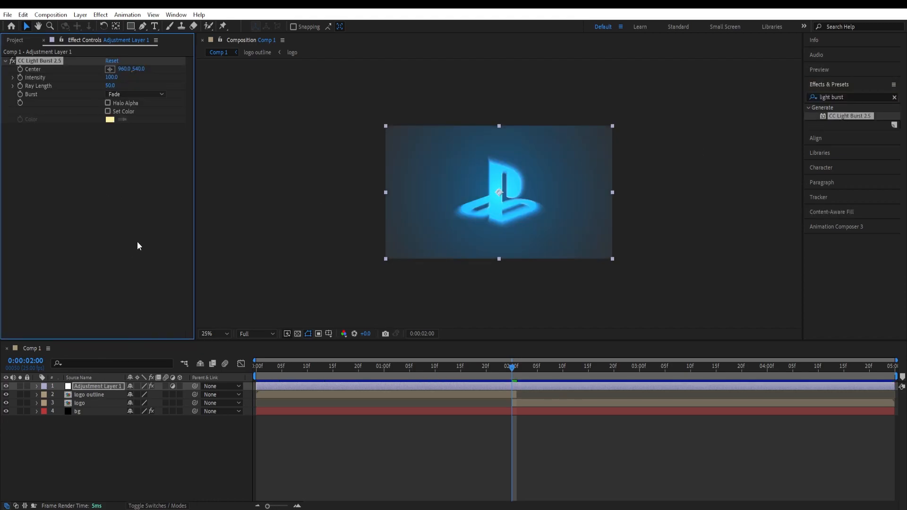
left_click(79, 403)
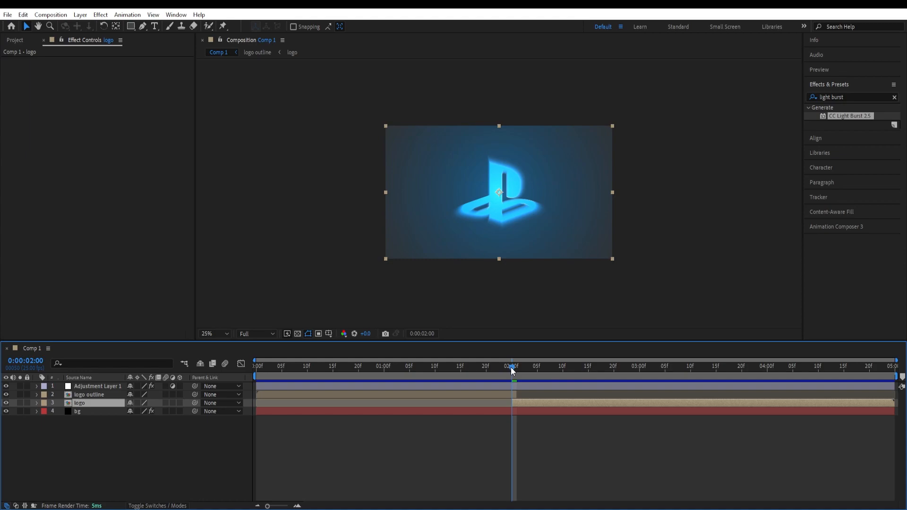
mouse_move(429, 398)
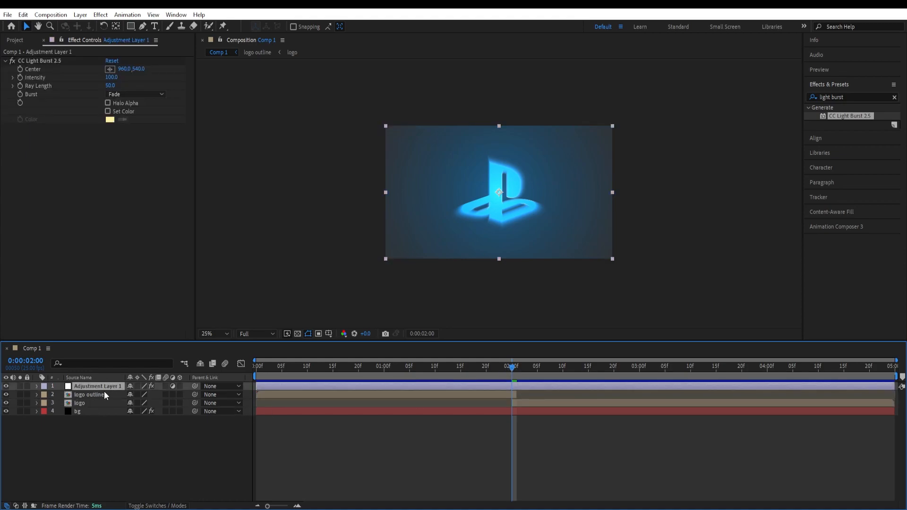
- Set the light burst Intensity to 150 and Ray Length to 200
double_click(111, 77)
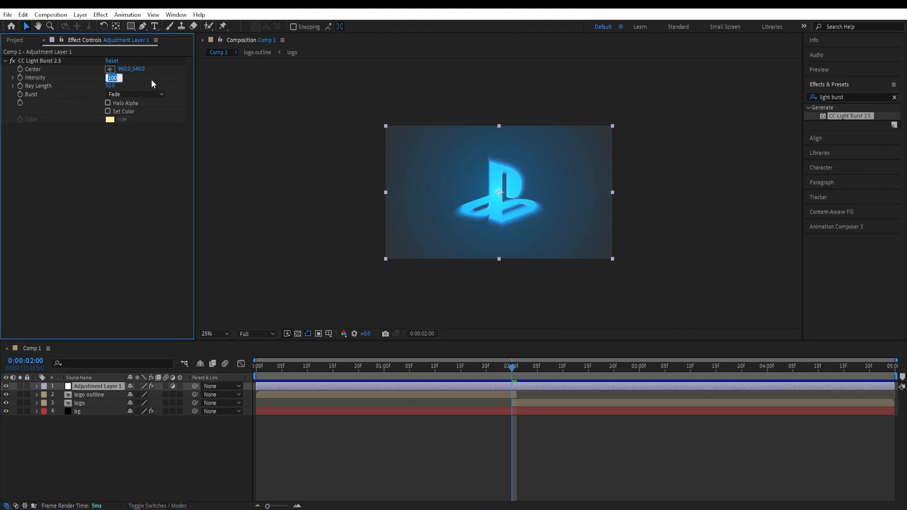
type("150.")
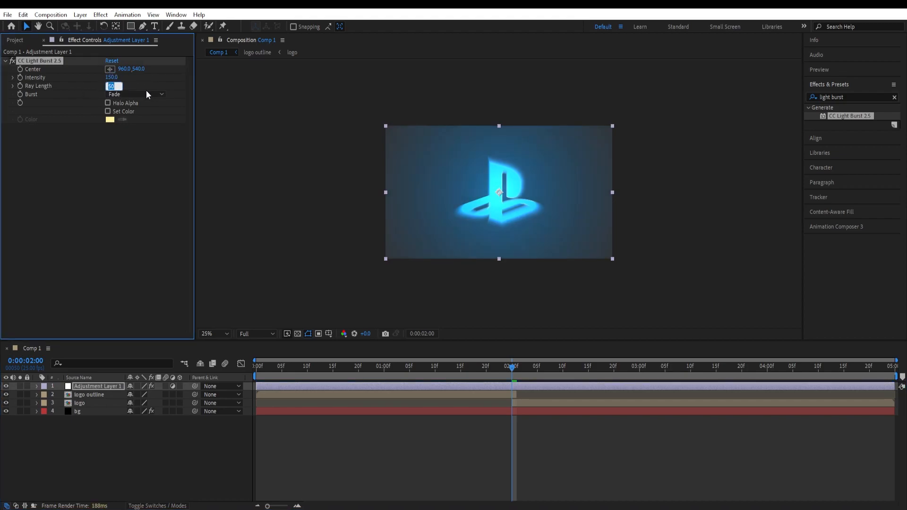
type("200.0")
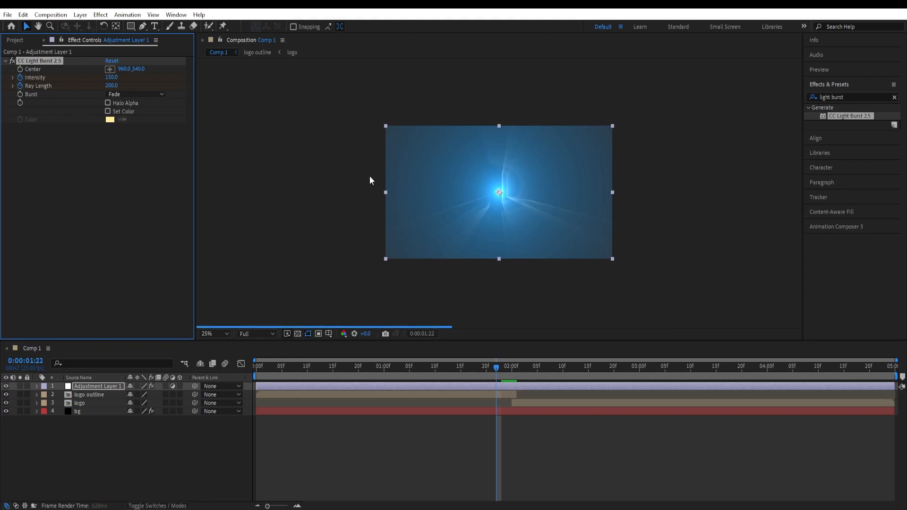
- At 1:20, set the light burst Ray Length and Intensity to zero
left_click(486, 366)
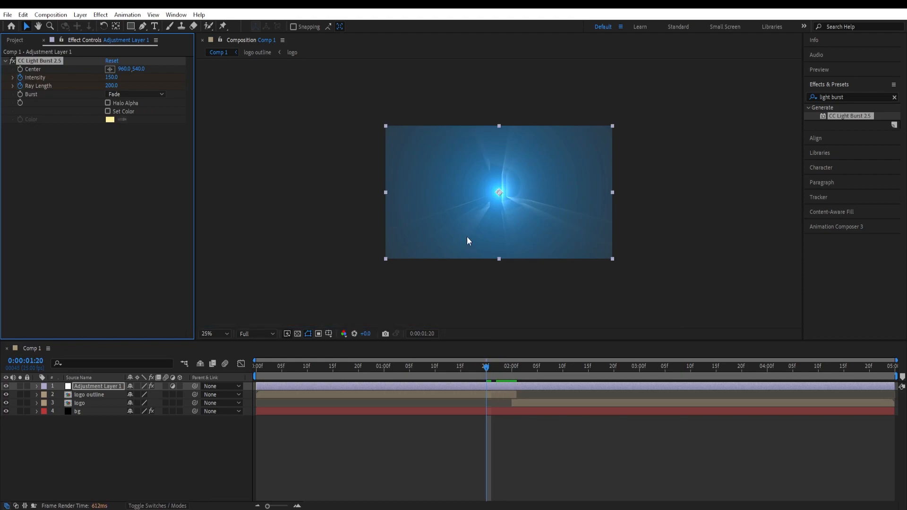
mouse_move(115, 396)
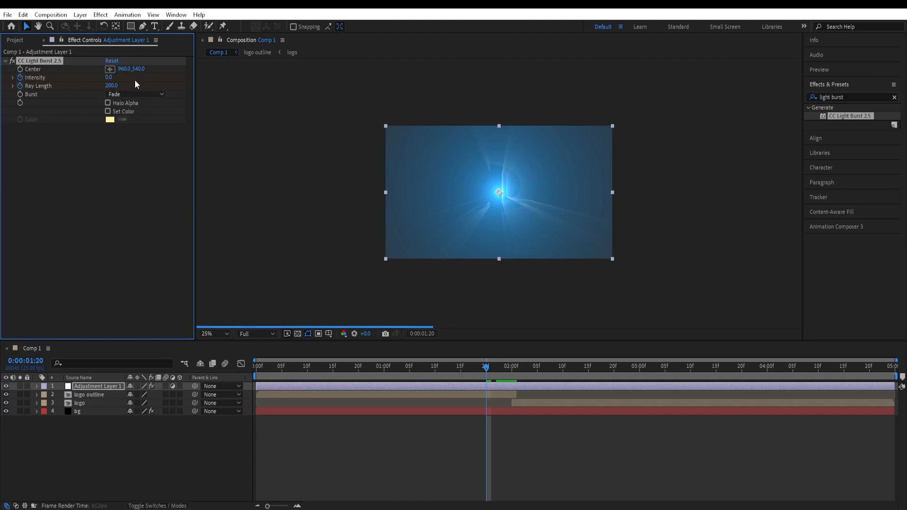
left_click(112, 86)
type("0")
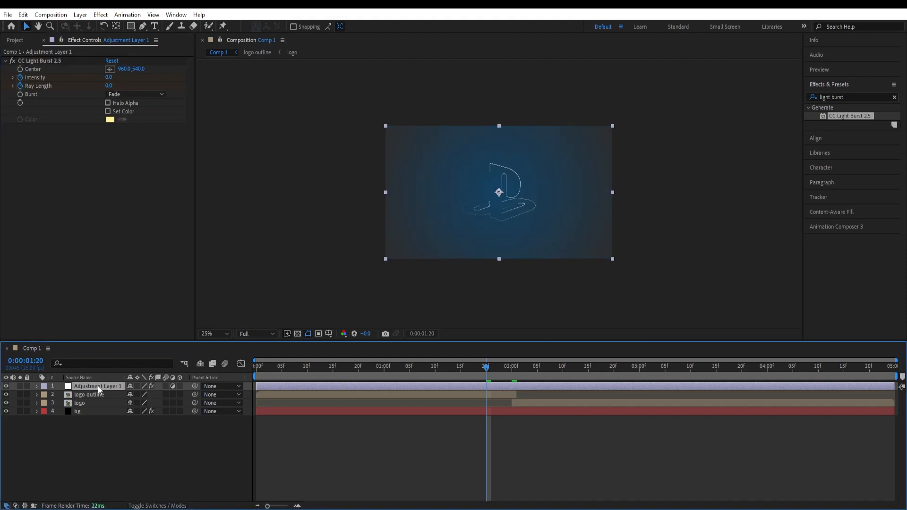
left_click(35, 386)
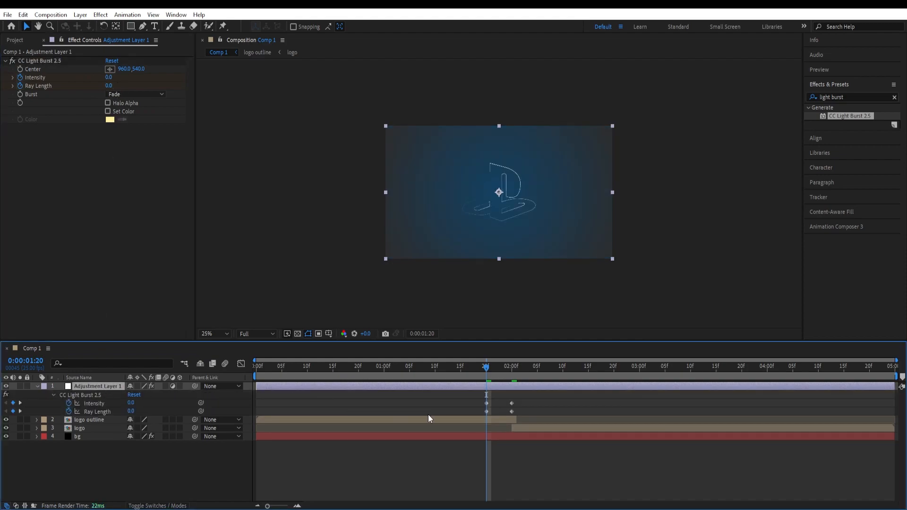
mouse_move(489, 376)
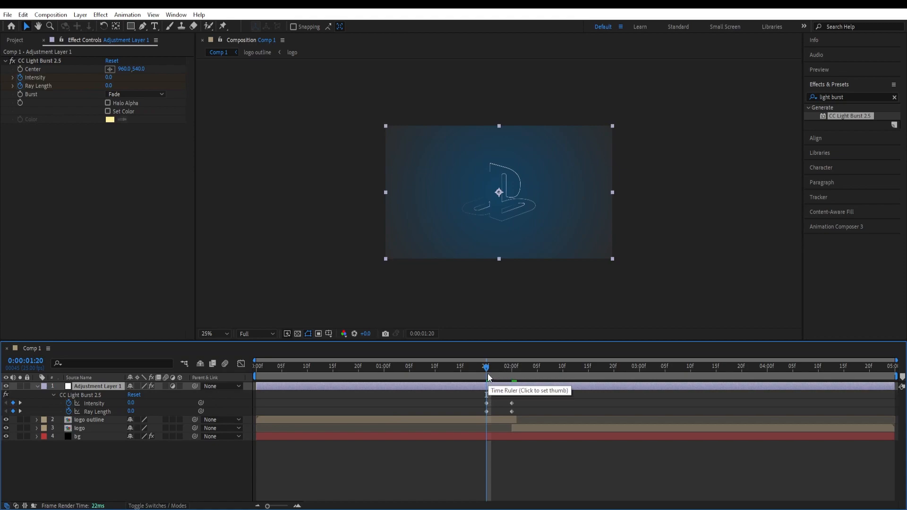
mouse_move(498, 374)
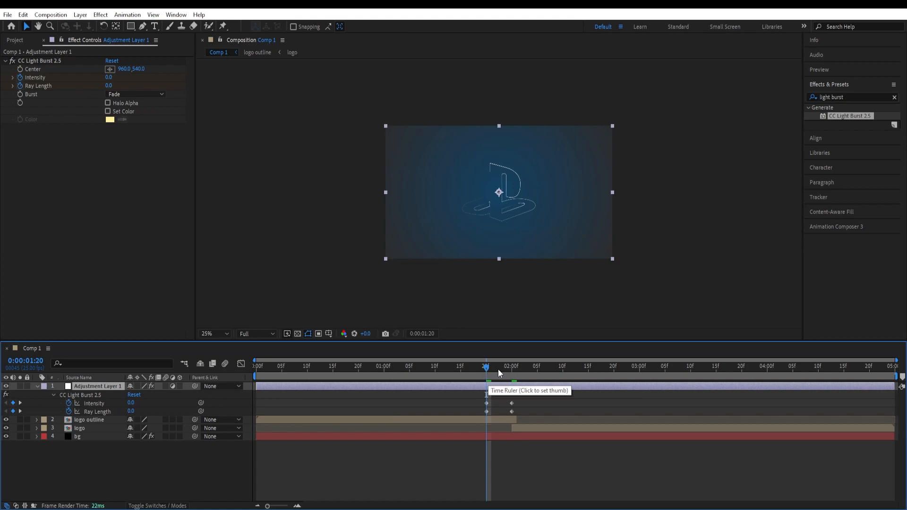
- At 2:15, set the light burst Intensity back to 0.0
left_click(536, 366)
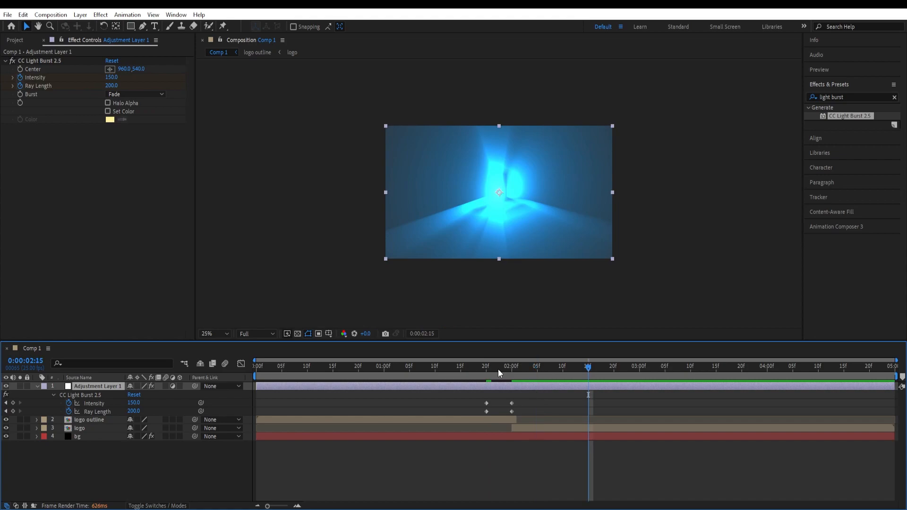
mouse_move(228, 209)
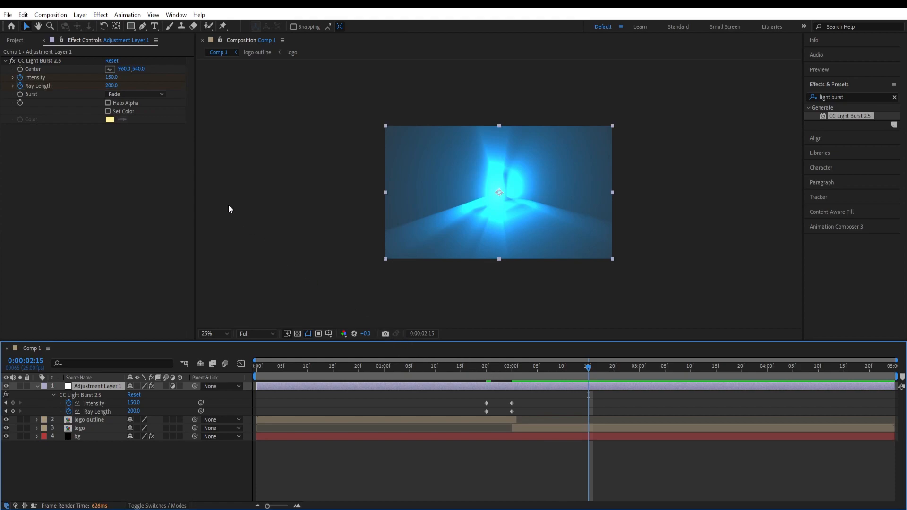
left_click(112, 77)
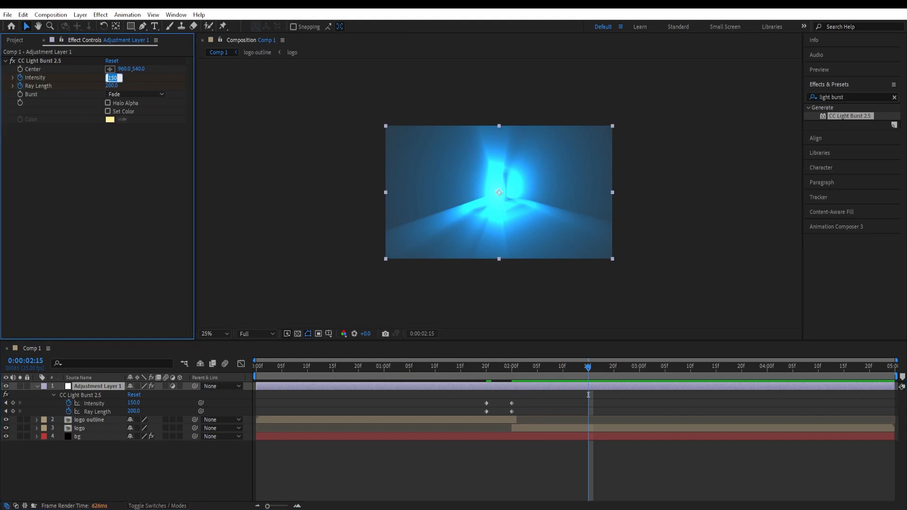
type("0.0")
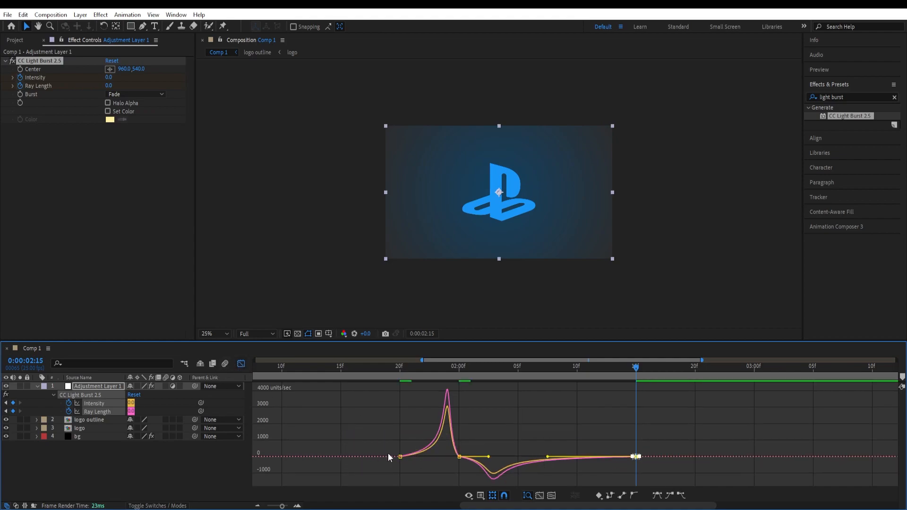
mouse_move(401, 437)
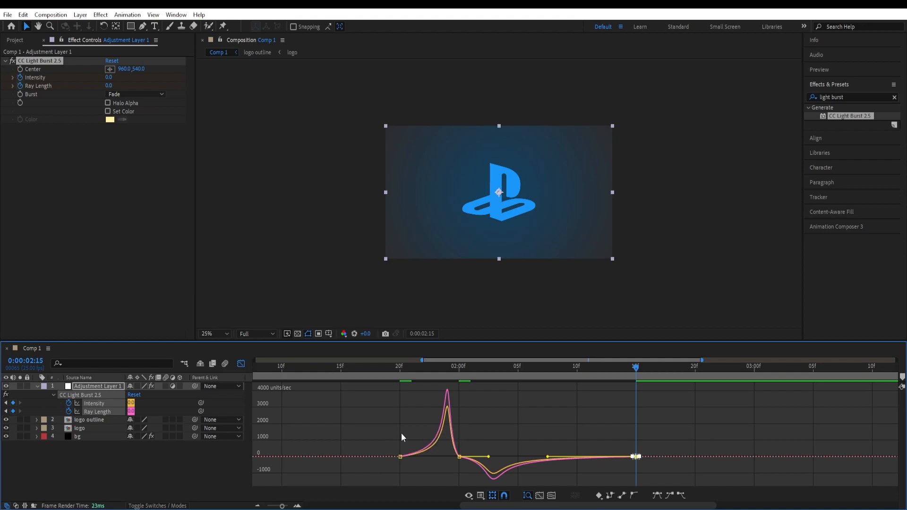
mouse_move(440, 415)
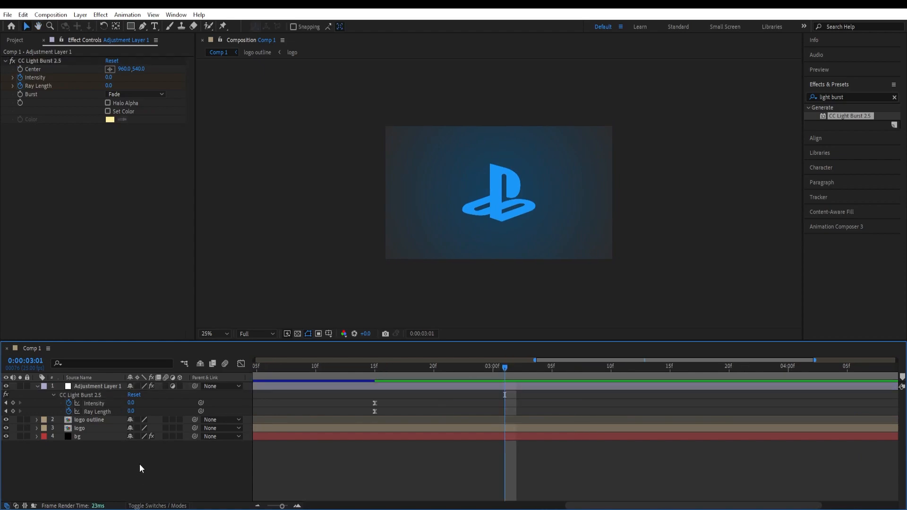
mouse_move(18, 448)
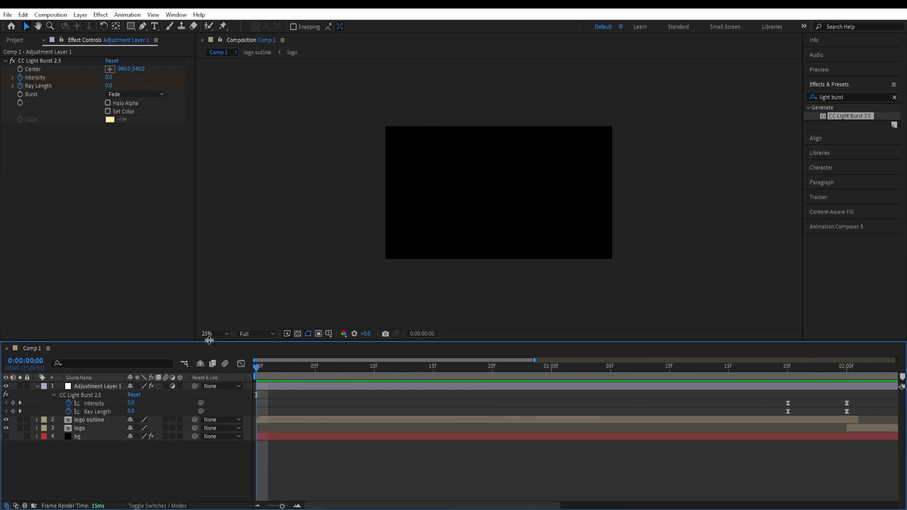
- Open the preview Magnification ratio dropdown
left_click(213, 334)
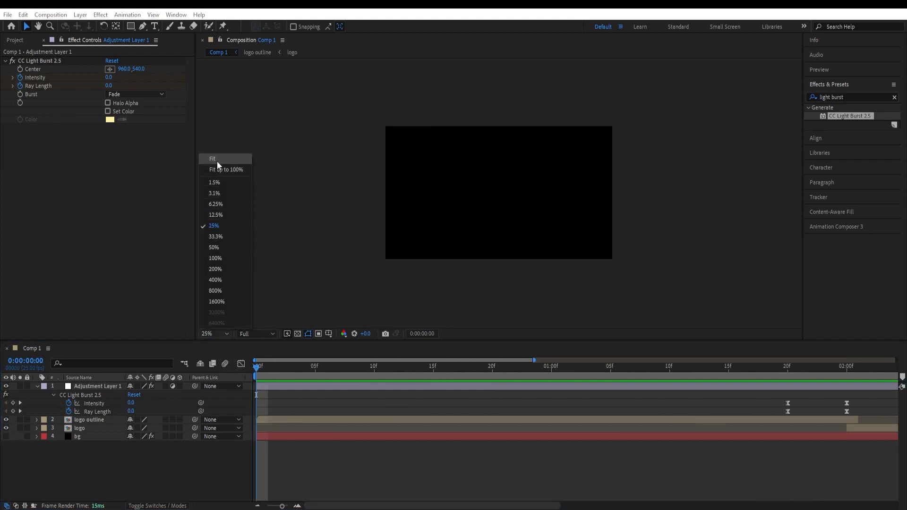